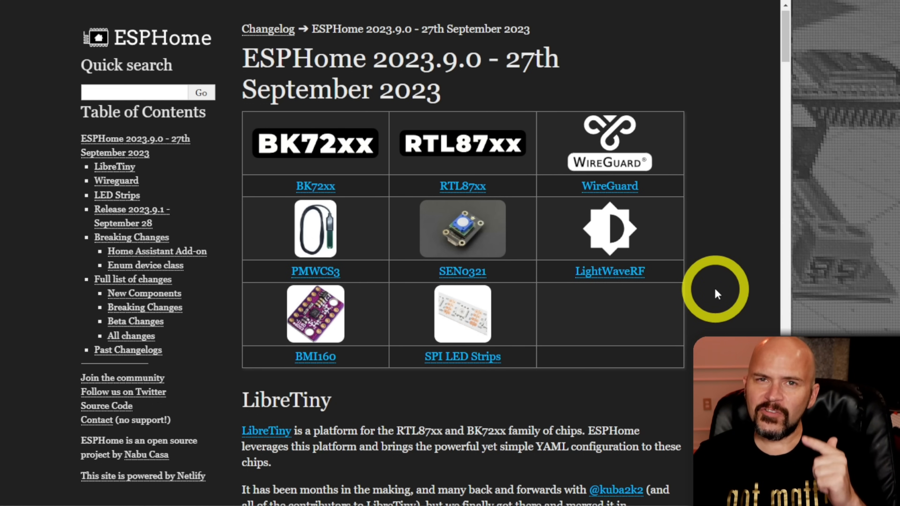
mouse_move(649, 256)
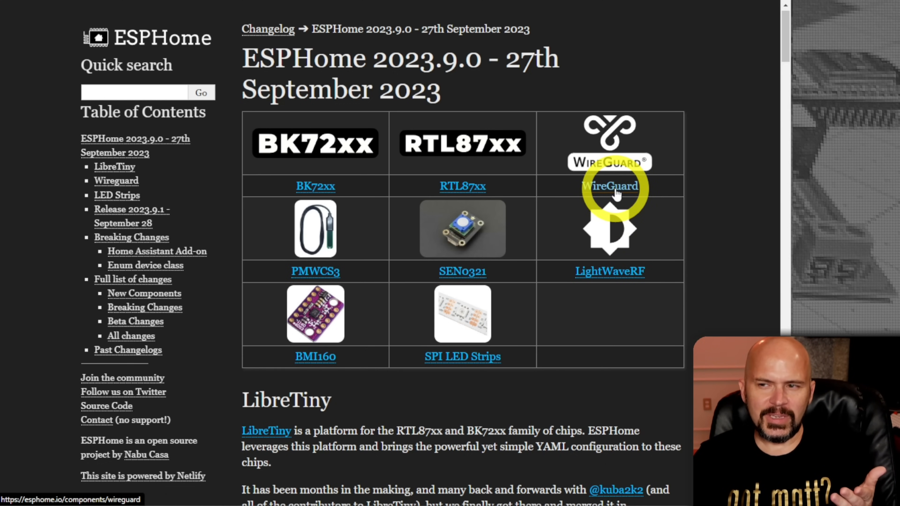
mouse_move(462, 143)
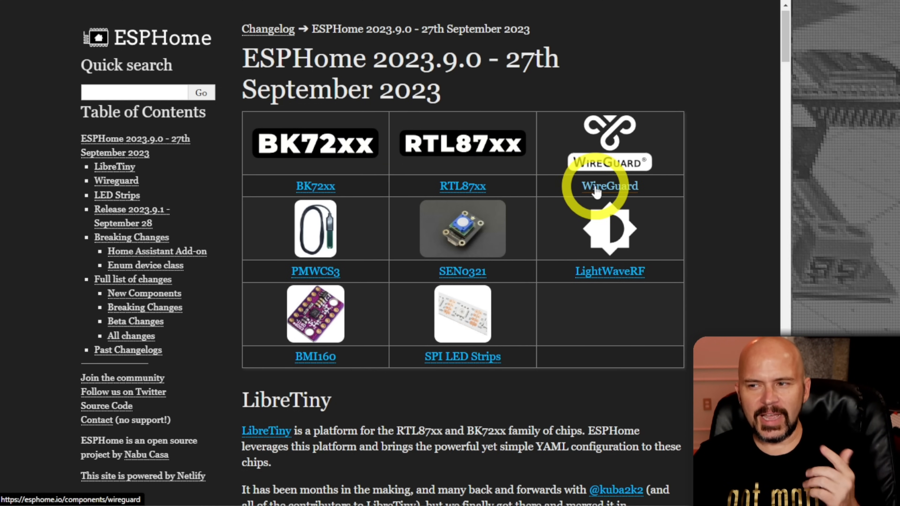
- Scroll down the device list and open esp32poe-btproxy.yaml in the editor
scroll("down", 3)
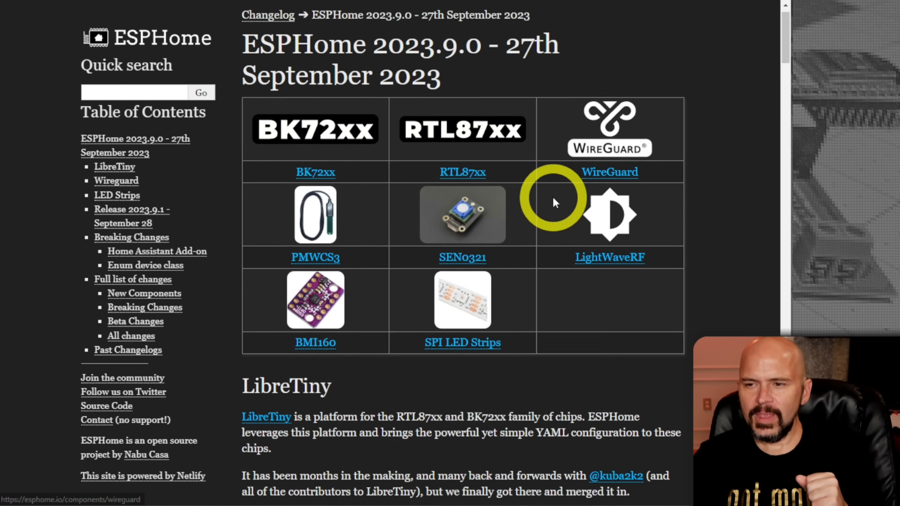
scroll("down", 3)
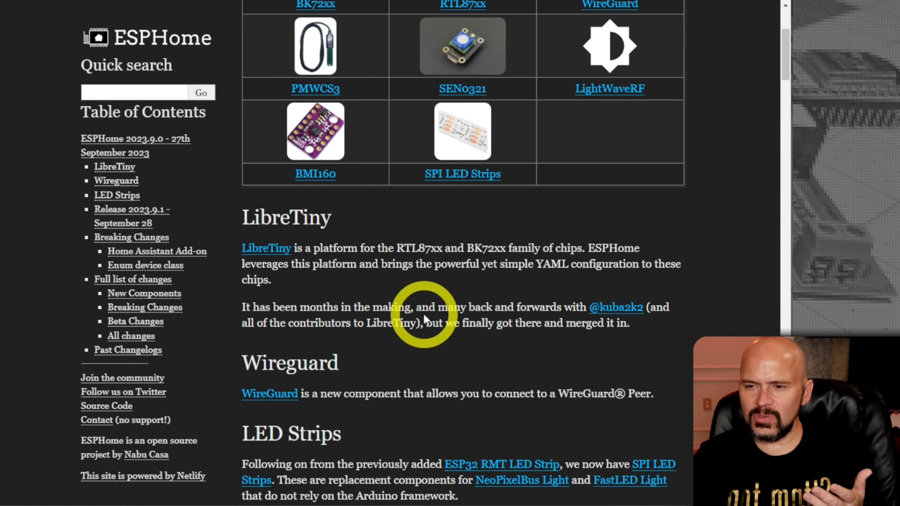
scroll("down", 3)
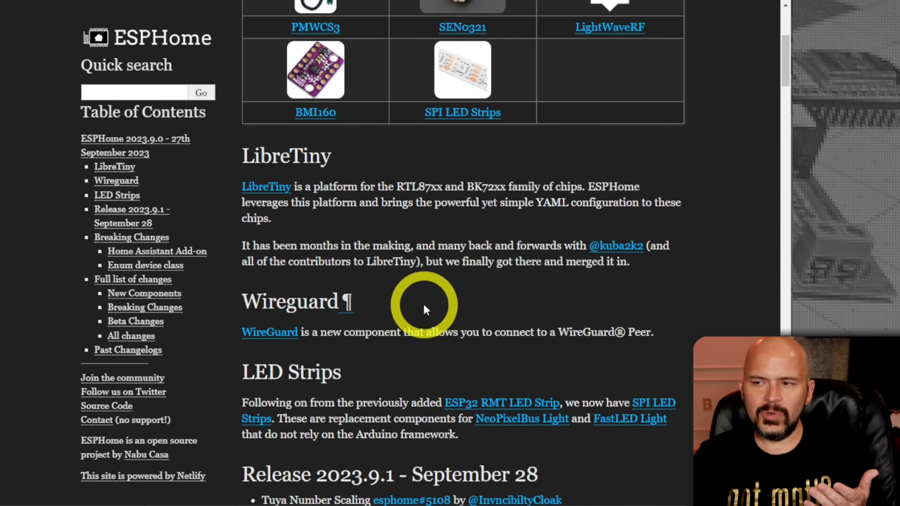
scroll("down", 3)
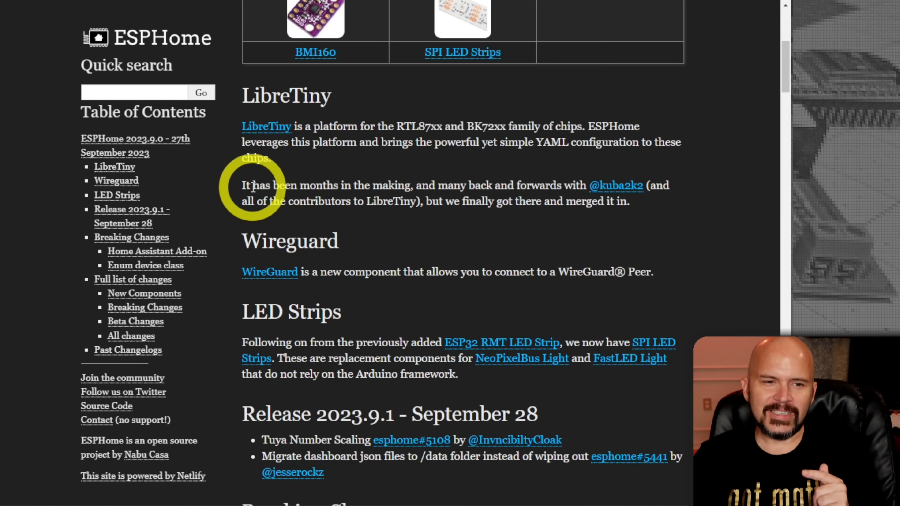
mouse_move(488, 233)
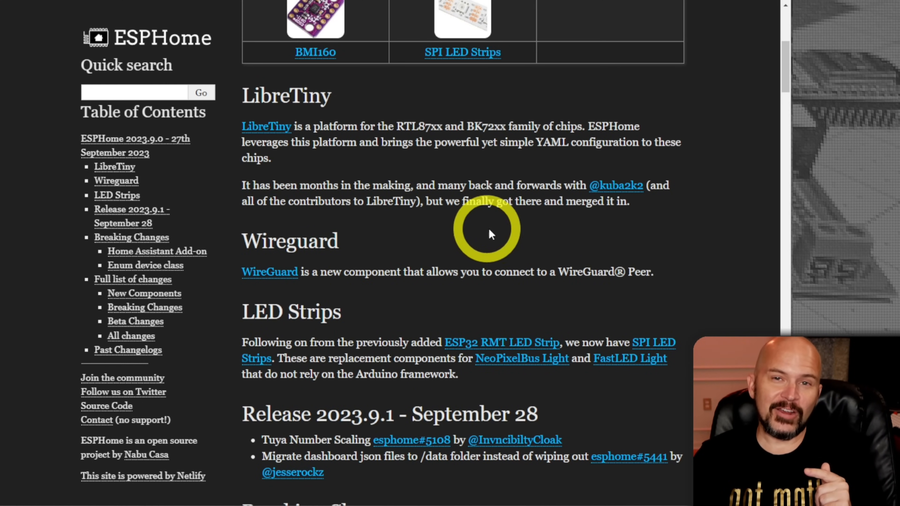
mouse_move(509, 270)
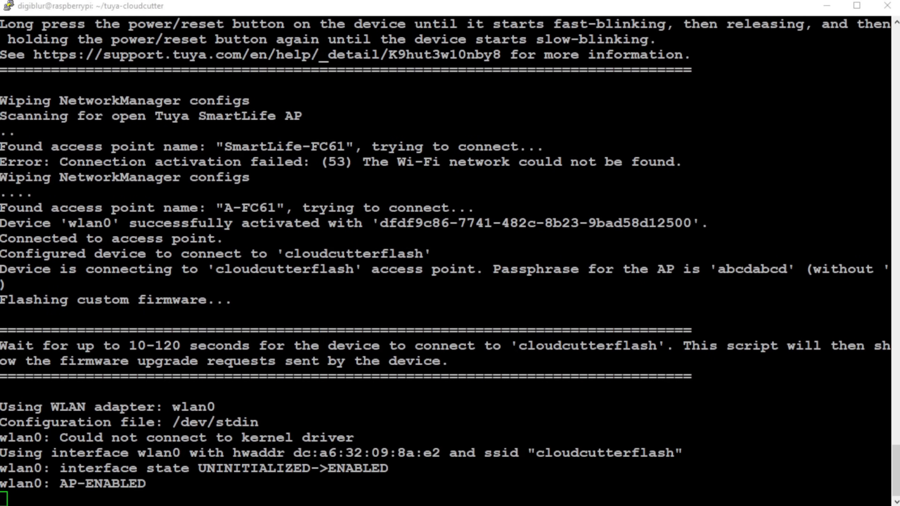
scroll("down", 3)
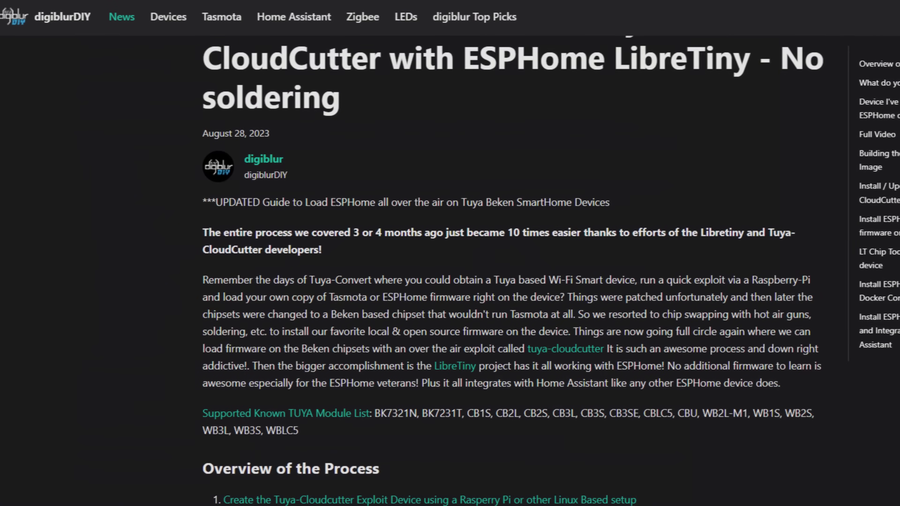
scroll("down", 3)
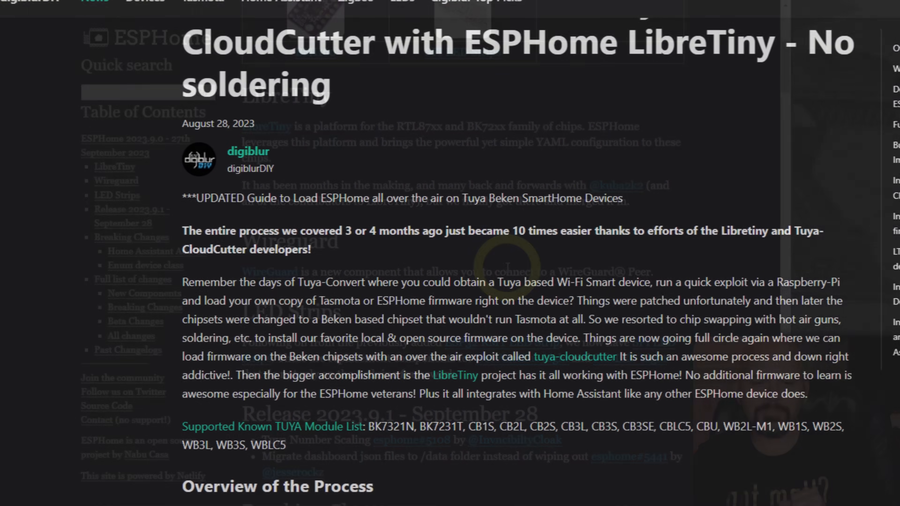
scroll("down", 3)
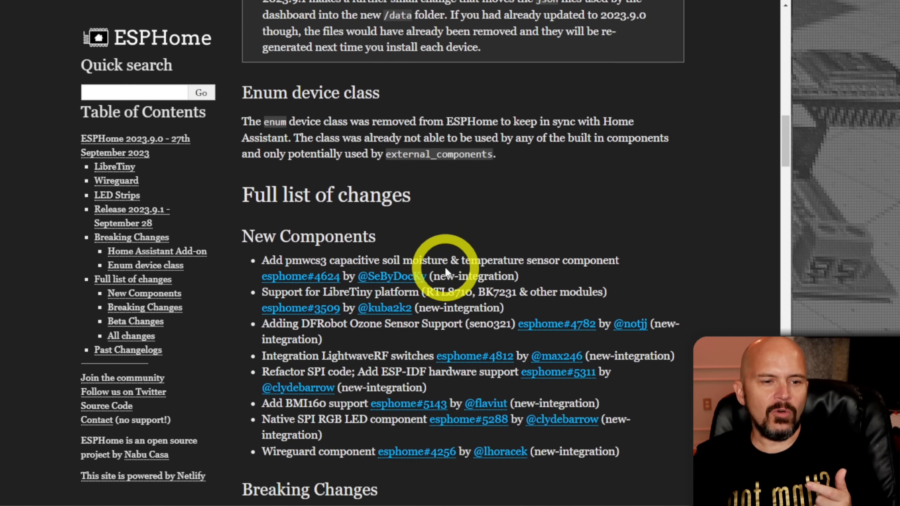
scroll("down", 3)
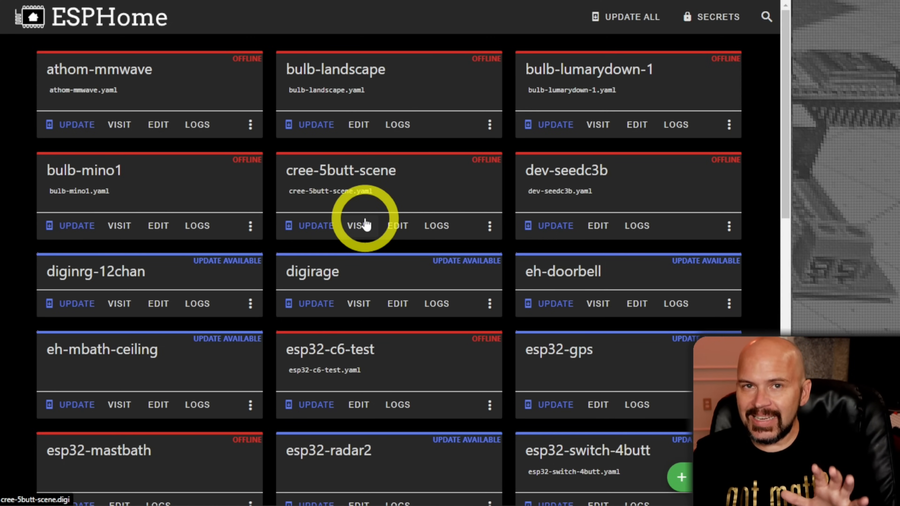
scroll("down", 3)
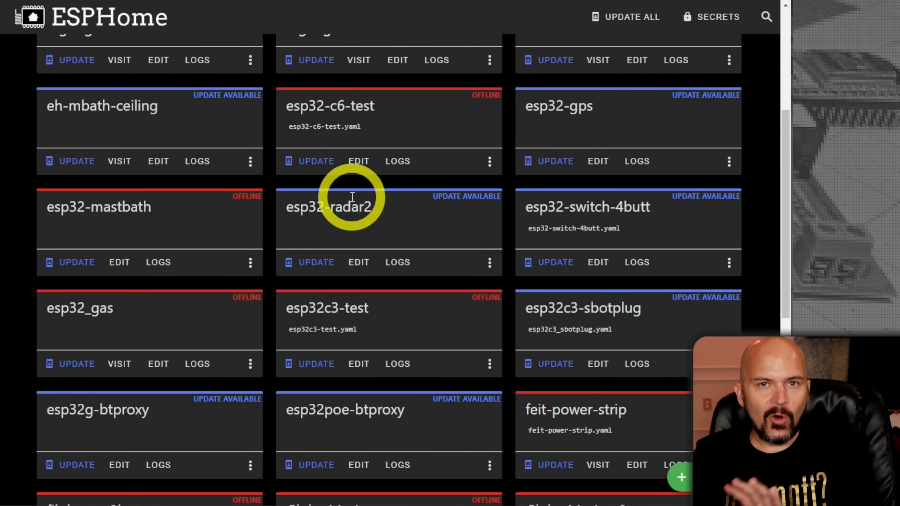
scroll("down", 3)
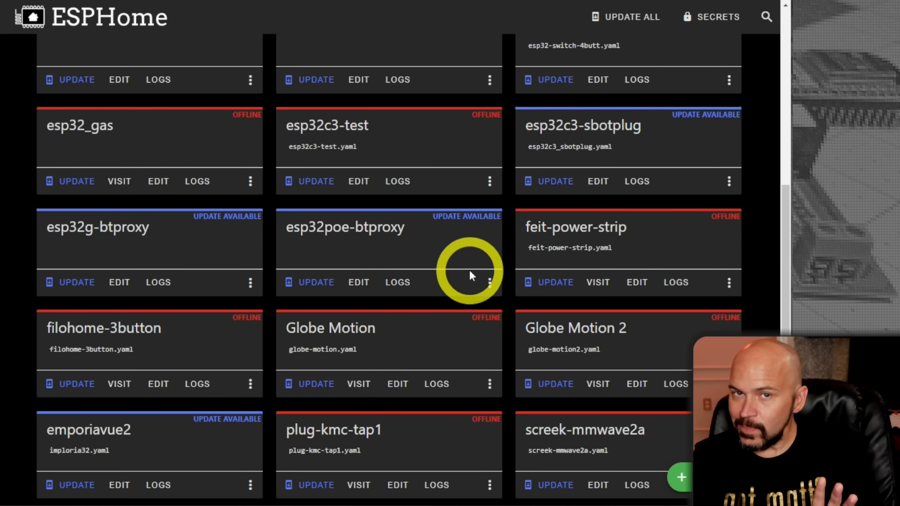
mouse_move(359, 282)
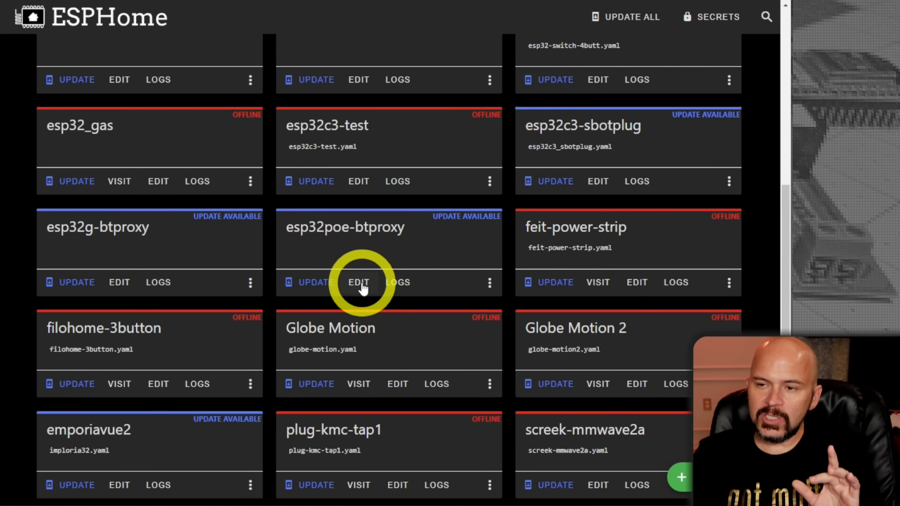
left_click(358, 282)
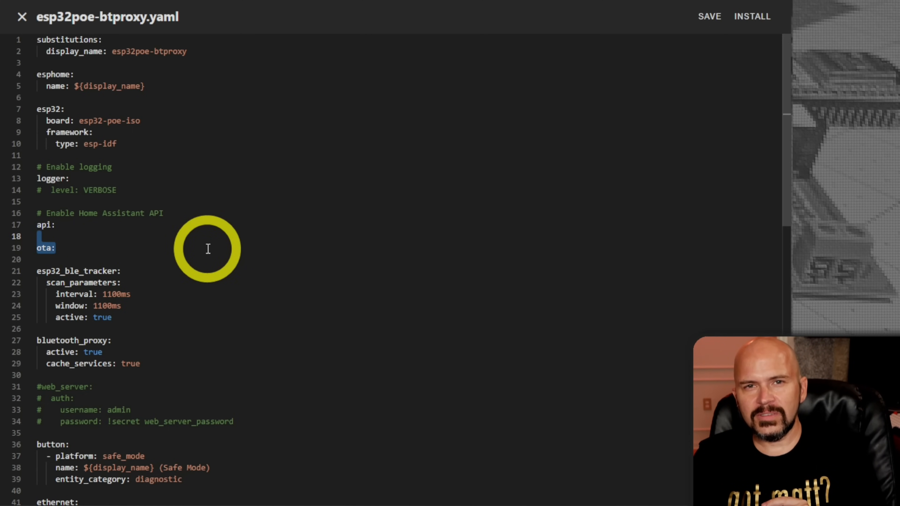
left_click(22, 16)
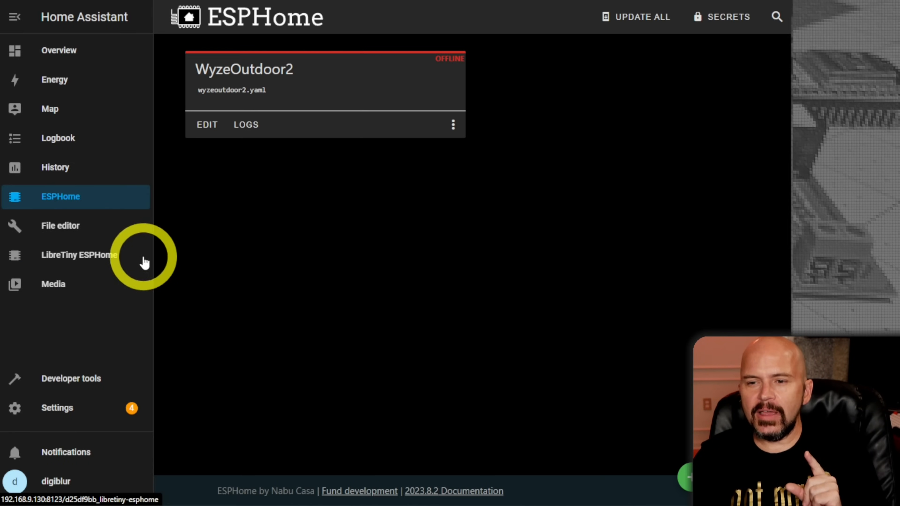
mouse_move(92, 264)
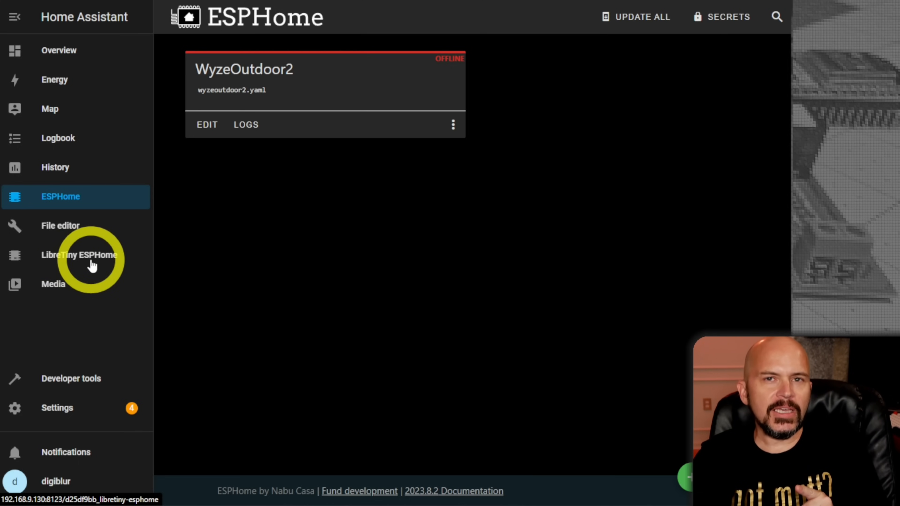
- Check the LibreTiny ESPHome add-on dashboard, then switch to the File editor
left_click(80, 255)
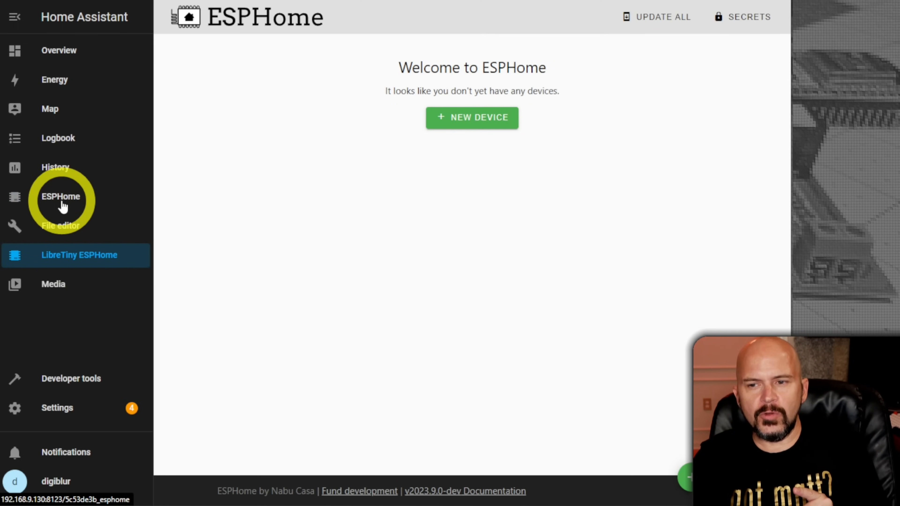
left_click(61, 197)
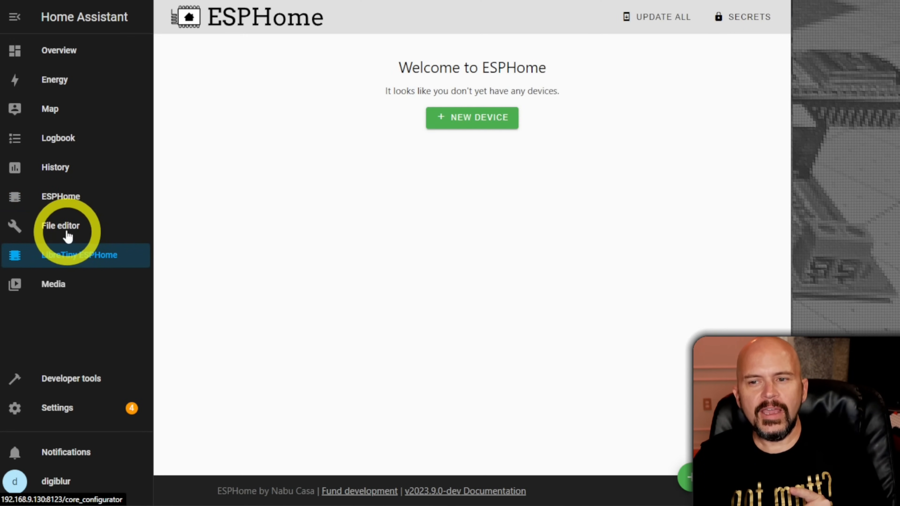
left_click(61, 225)
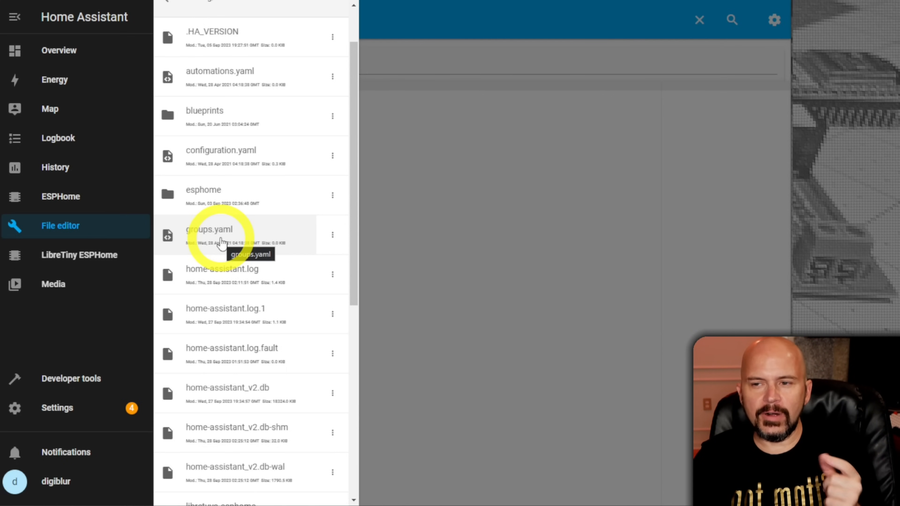
mouse_move(244, 276)
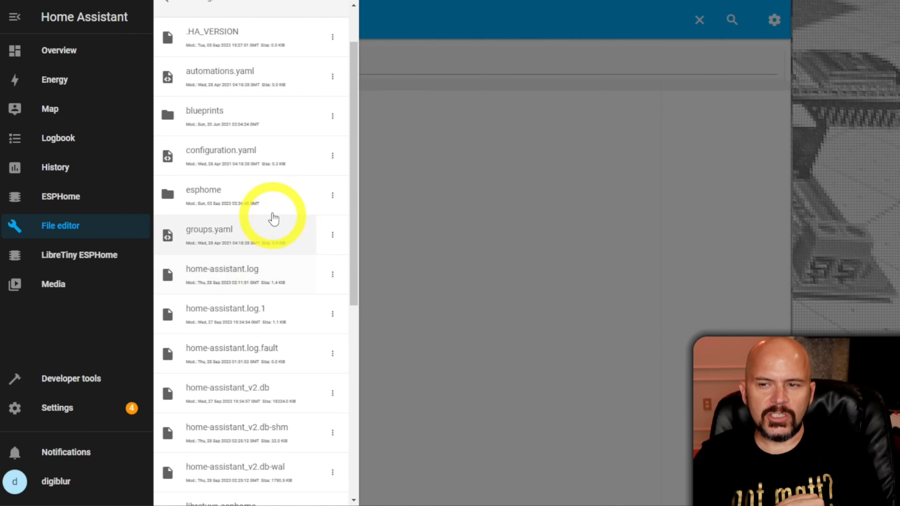
mouse_move(270, 204)
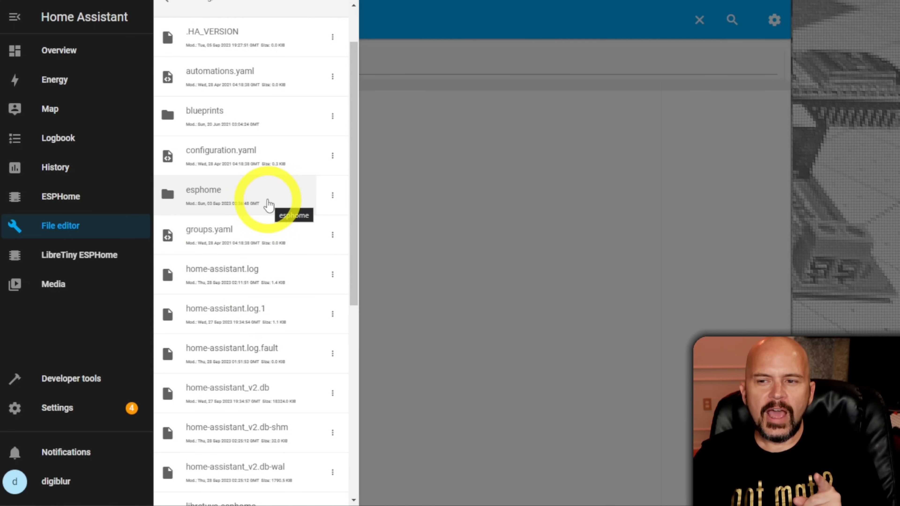
- Browse the config folder and its esphome subfolder, then return to the LibreTiny ESPHome dashboard
scroll("down", 3)
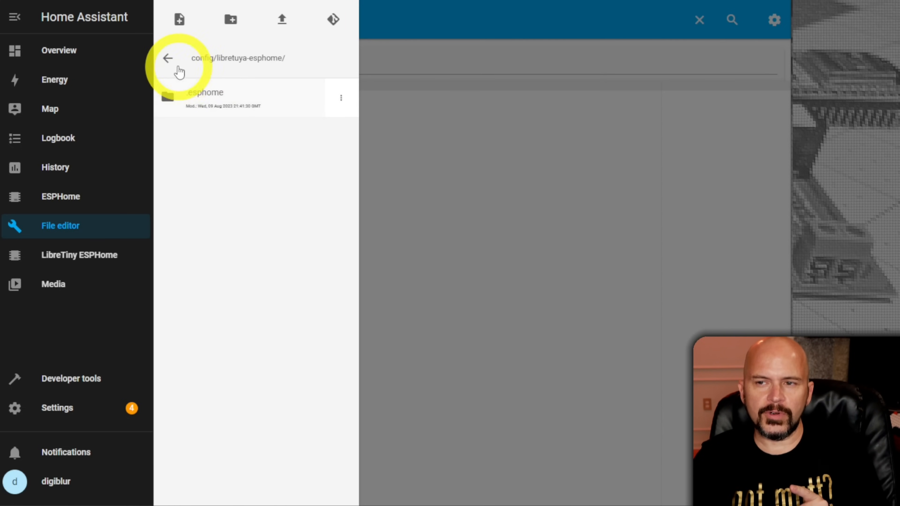
left_click(168, 58)
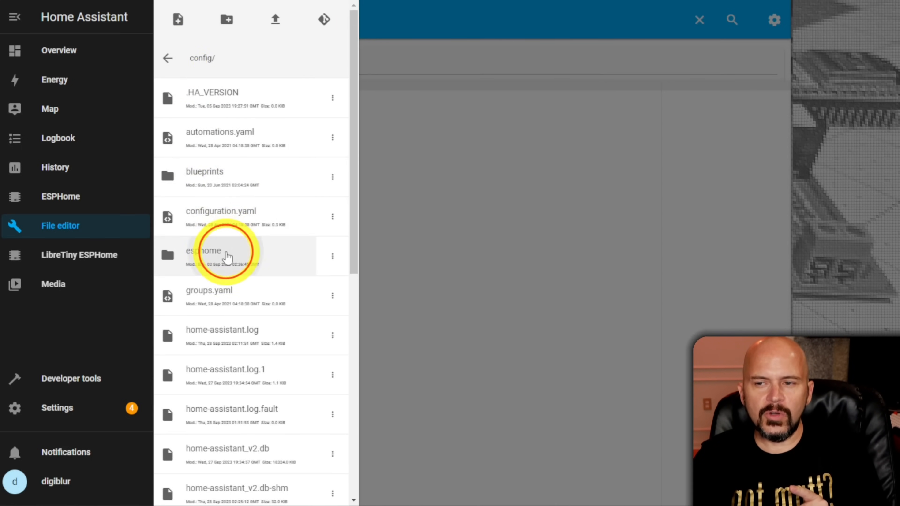
left_click(205, 256)
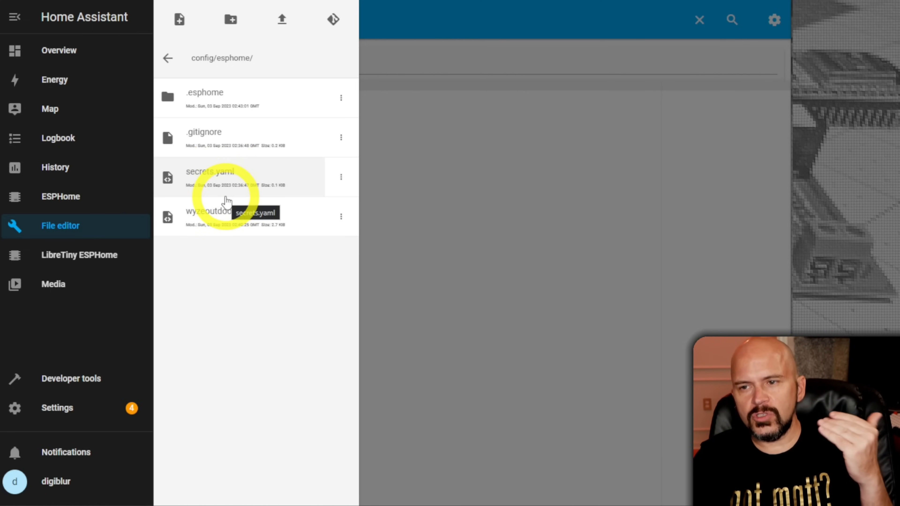
mouse_move(224, 258)
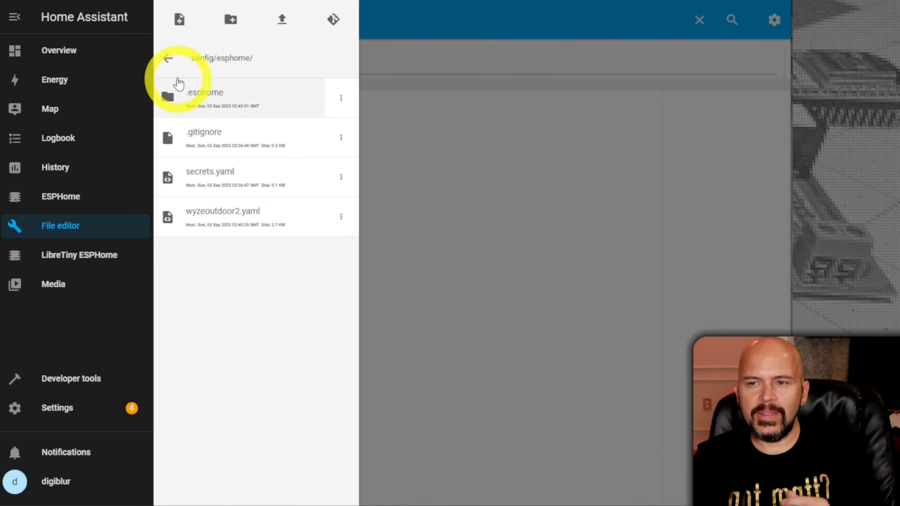
left_click(168, 58)
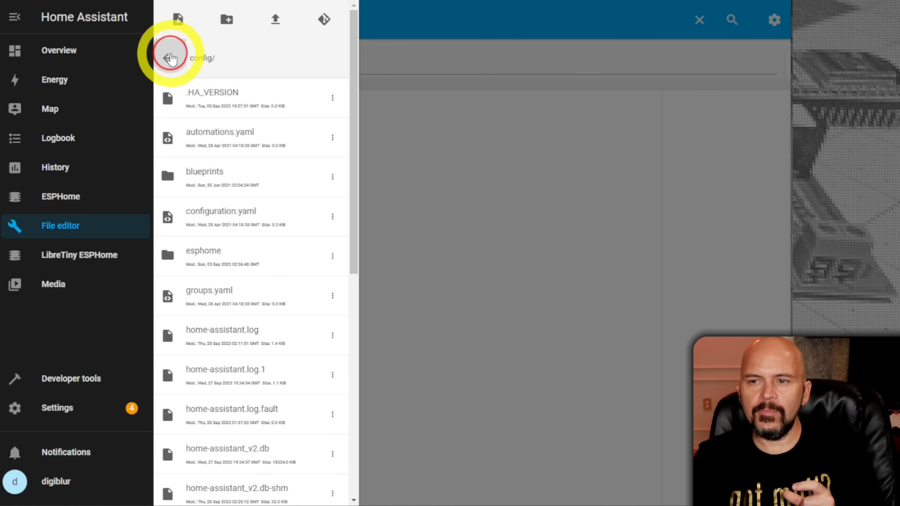
left_click(79, 278)
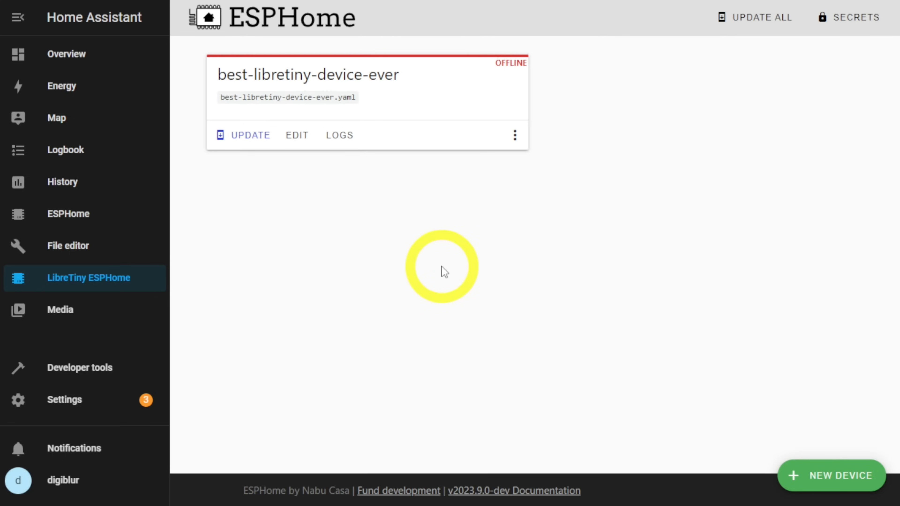
mouse_move(115, 245)
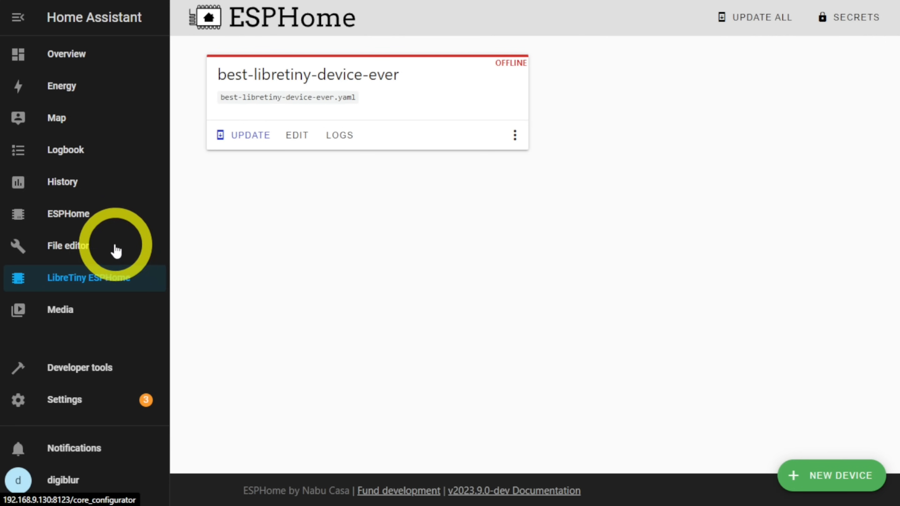
- View the main ESPHome dashboard's devices, then go back to LibreTiny ESPHome
left_click(67, 214)
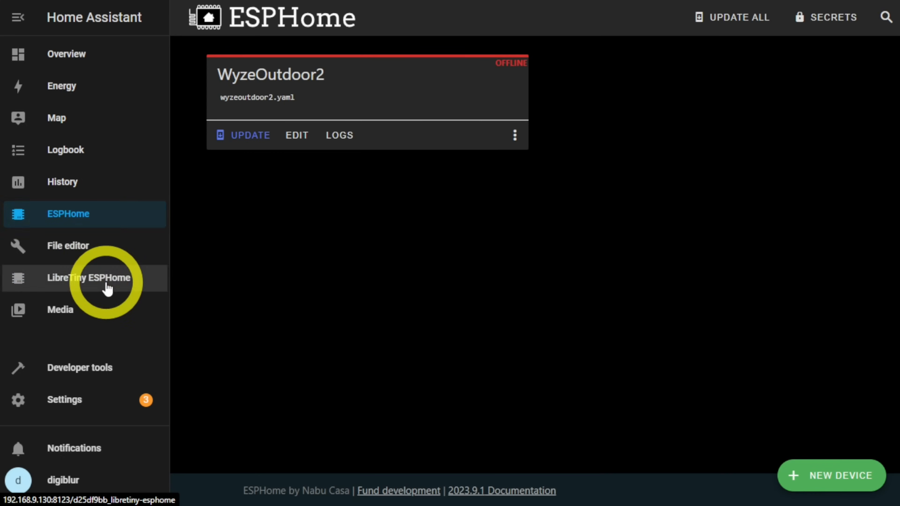
left_click(89, 278)
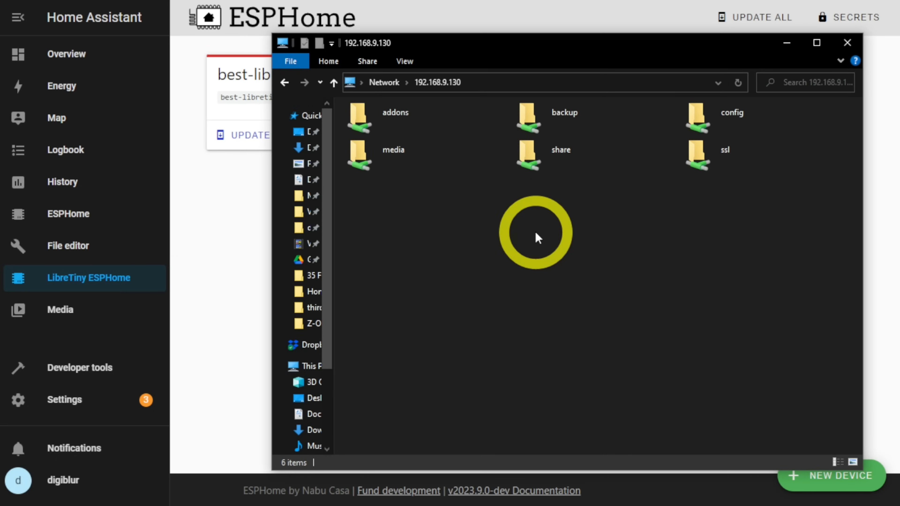
mouse_move(616, 240)
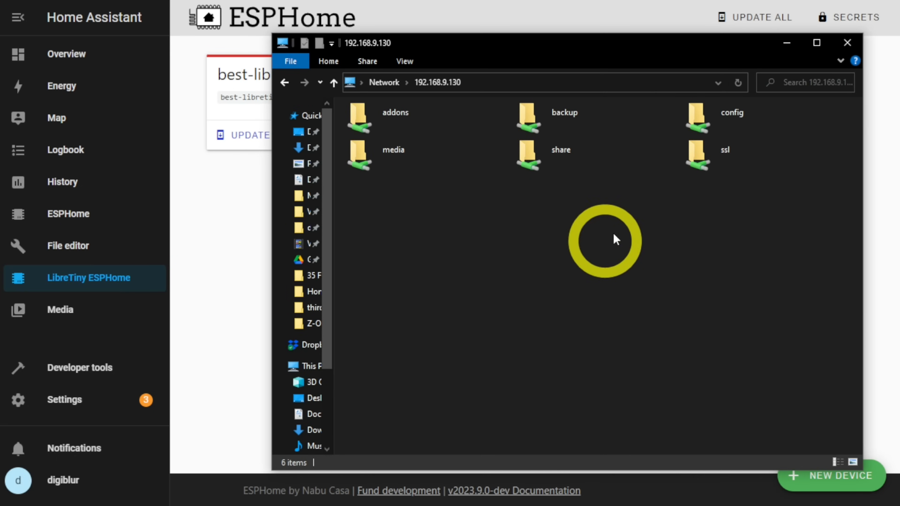
mouse_move(561, 224)
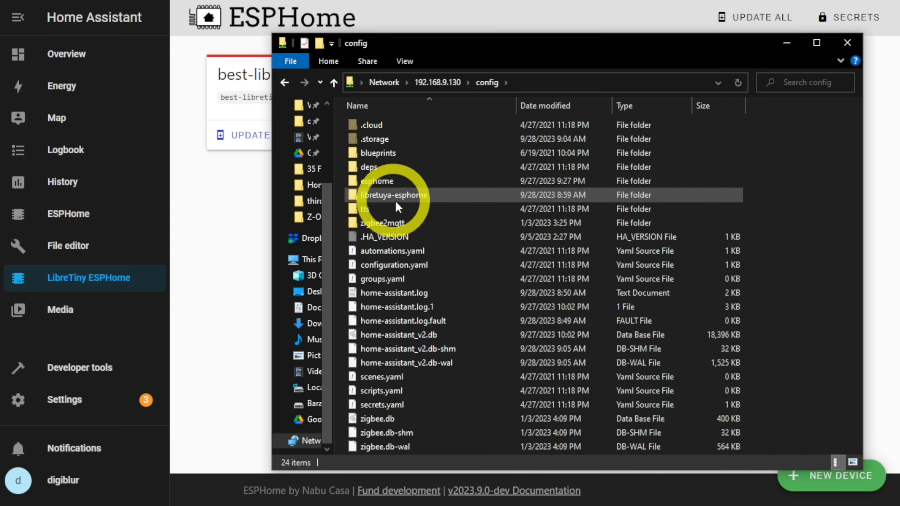
mouse_move(393, 195)
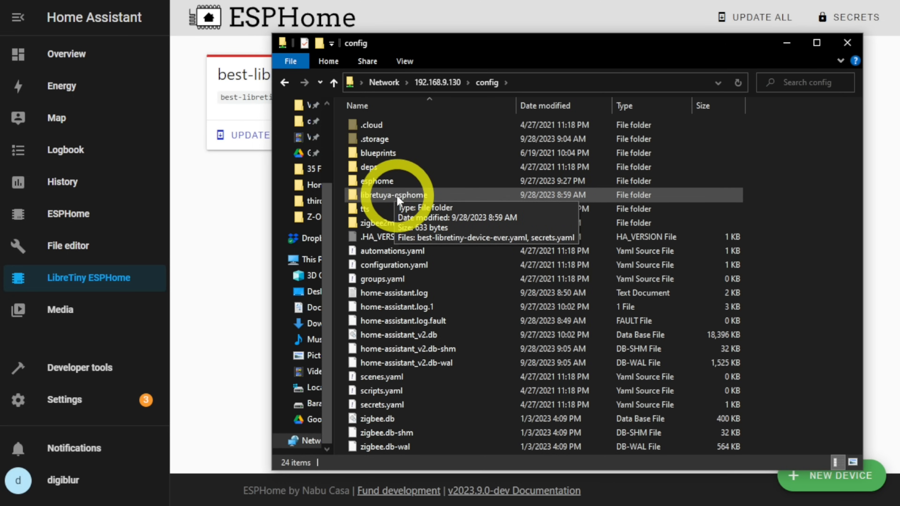
mouse_move(393, 204)
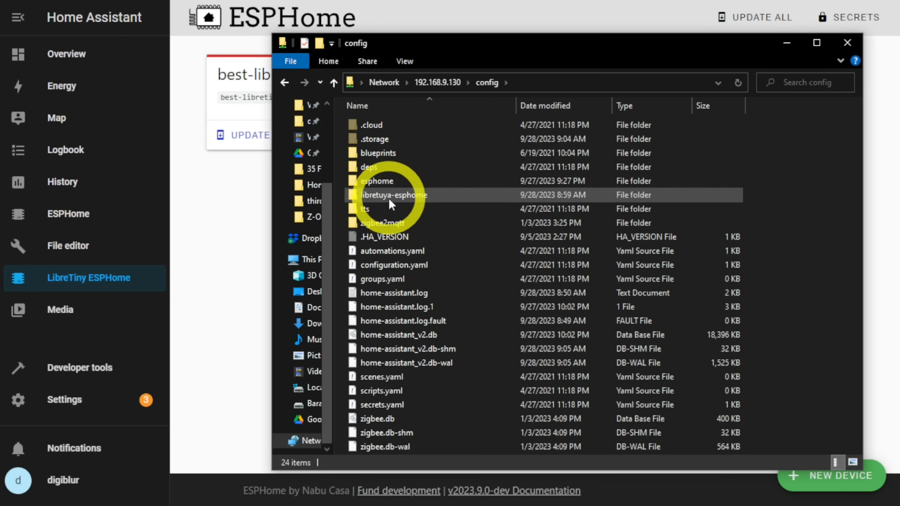
- Copy best-libretiny-device-ever.yaml from libretuya-esphome into the esphome config folder on \\192.168.9.130\config
double_click(377, 181)
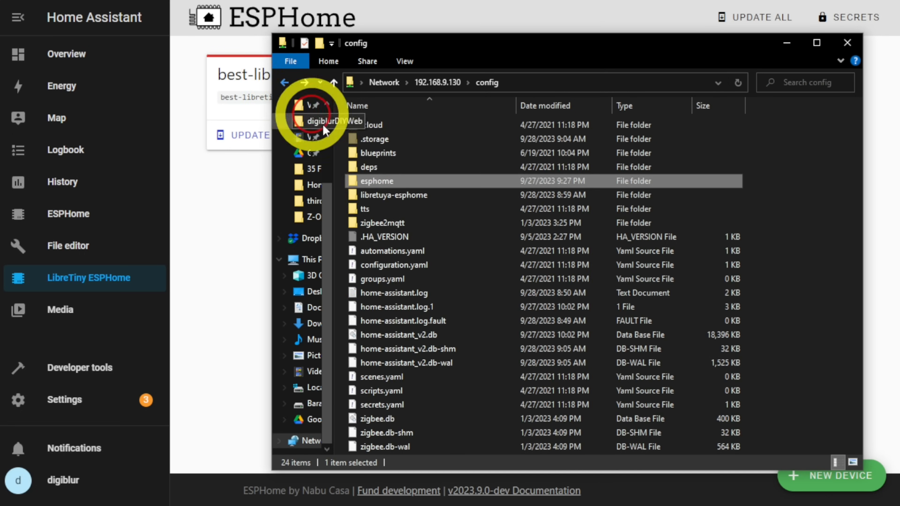
double_click(394, 194)
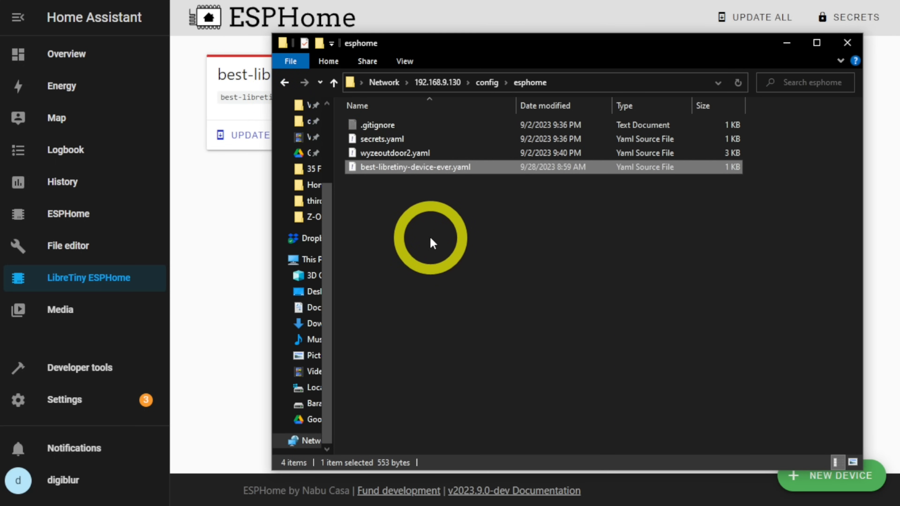
left_click(394, 153)
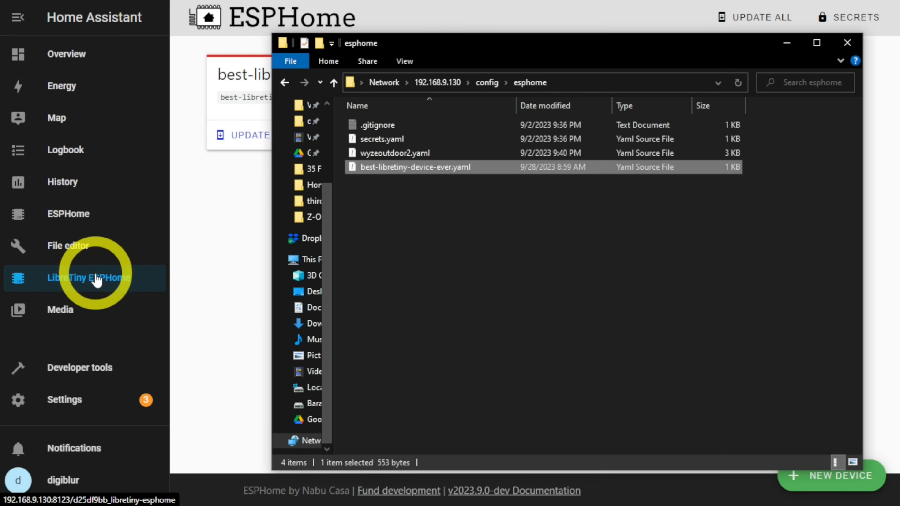
- Compare the main ESPHome device list, then view and close the LibreTiny dashboard's secrets.yaml
left_click(67, 214)
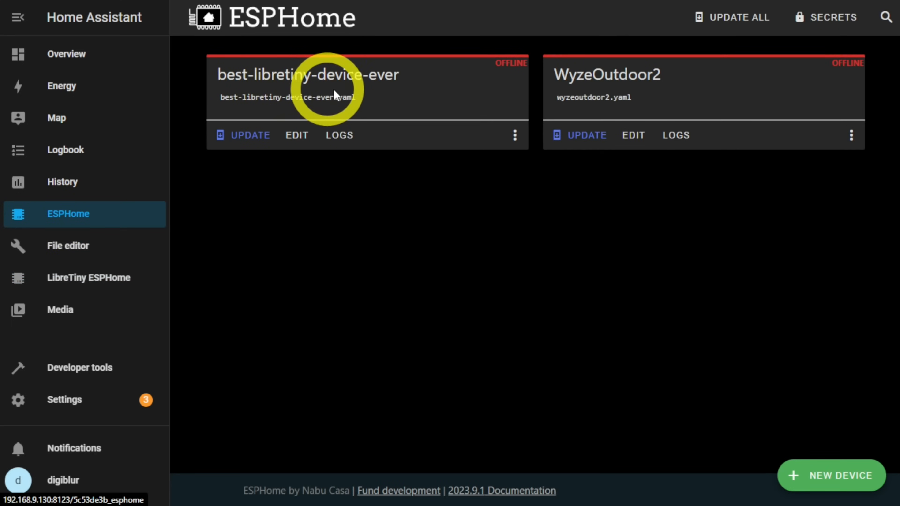
left_click(89, 278)
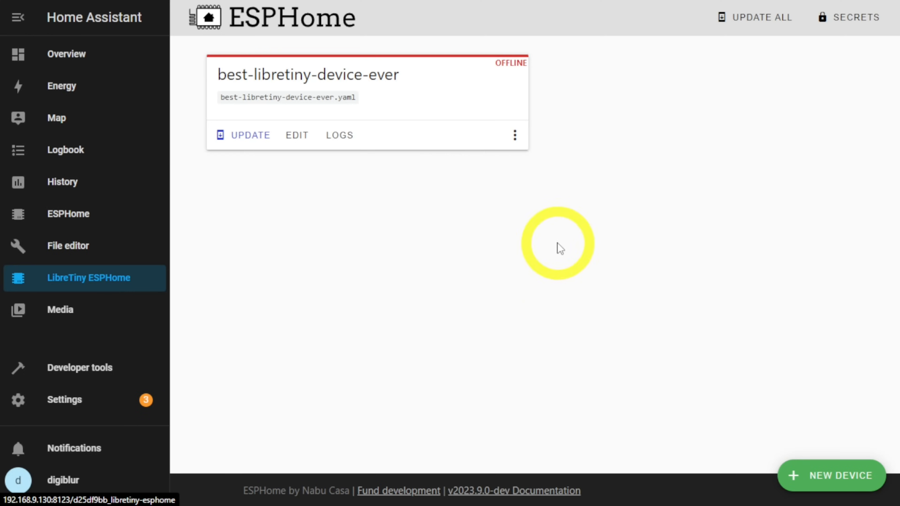
mouse_move(812, 77)
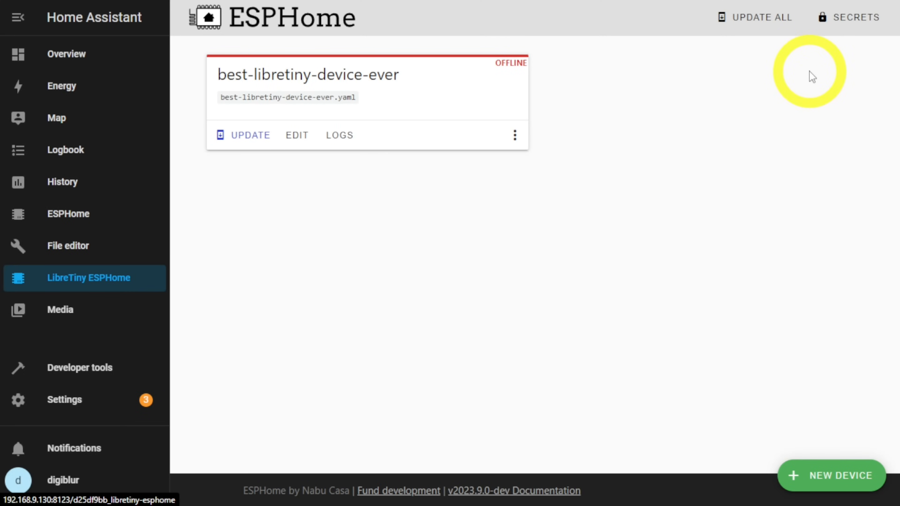
left_click(855, 17)
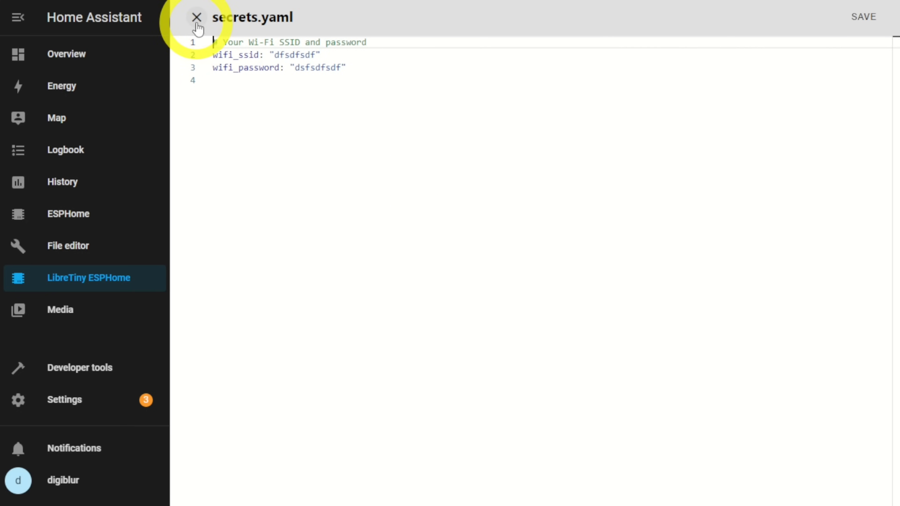
left_click(196, 16)
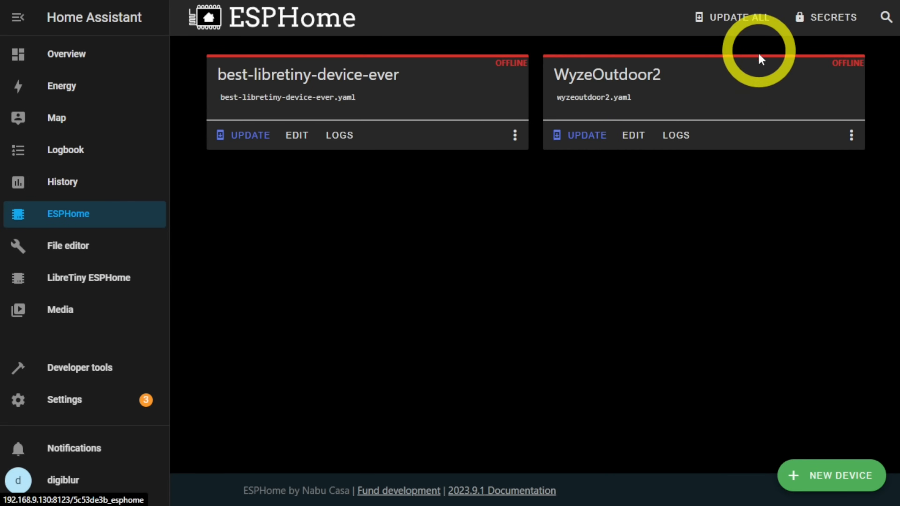
mouse_move(655, 245)
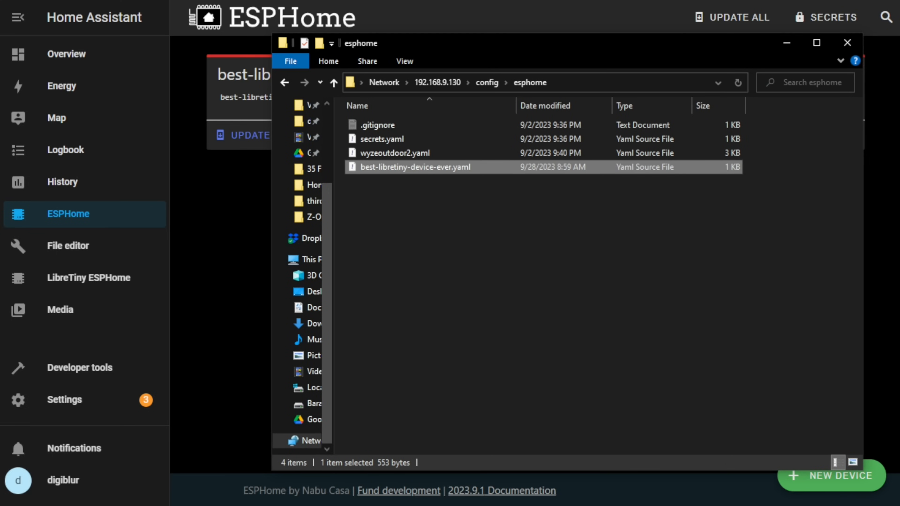
left_click(386, 166)
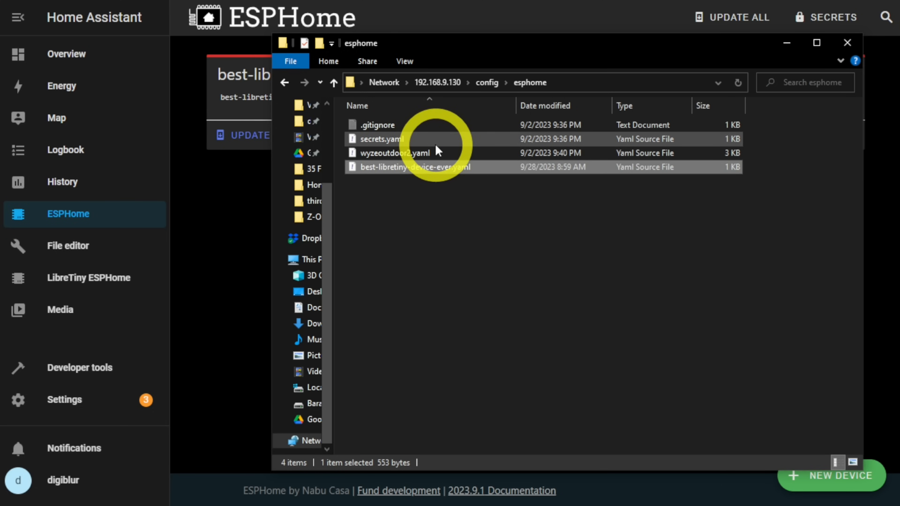
left_click(411, 167)
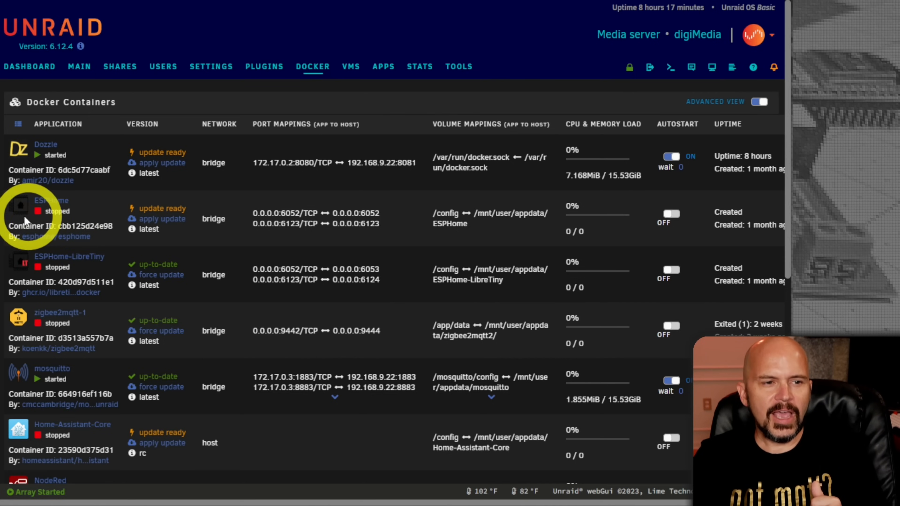
mouse_move(164, 258)
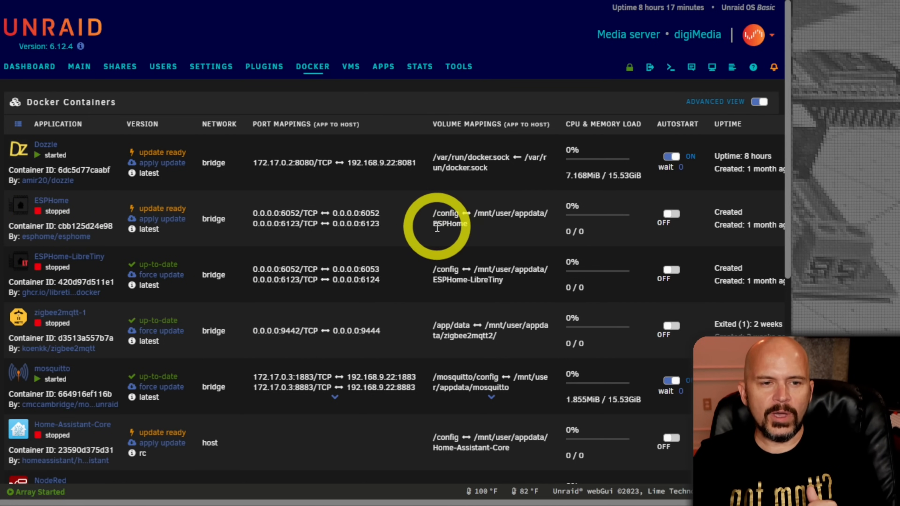
- Select the ESPHome appdata folder name in the Docker container's volume mappings
double_click(450, 224)
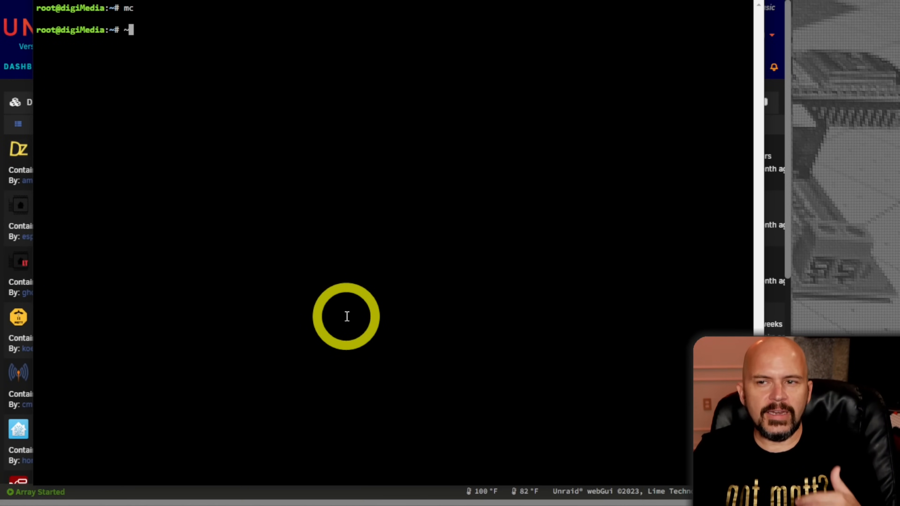
mouse_move(607, 112)
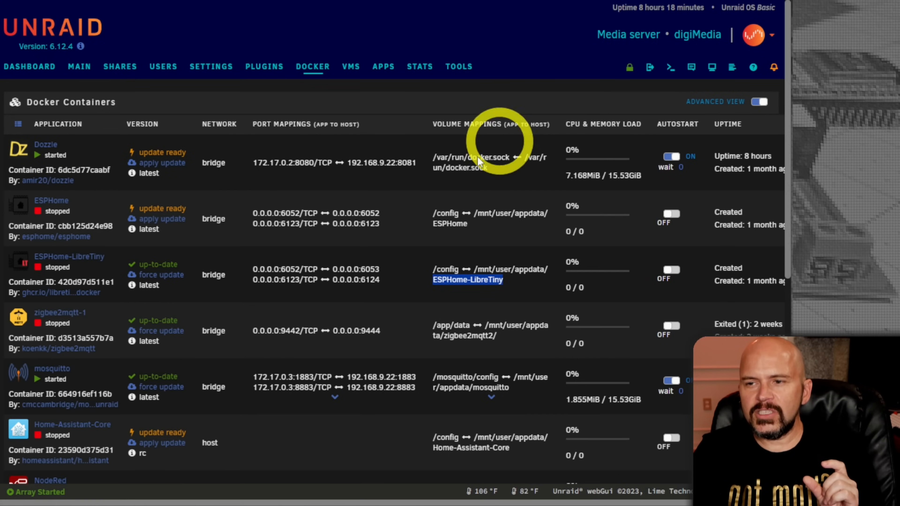
mouse_move(445, 224)
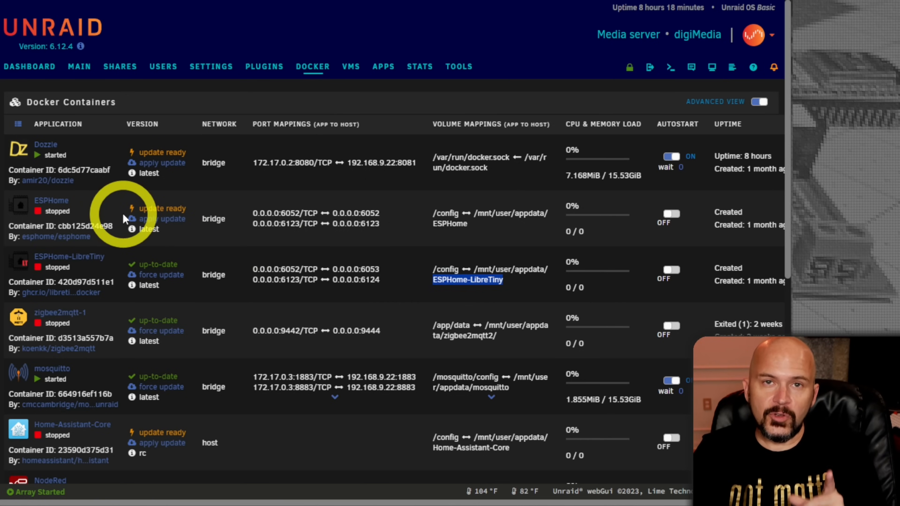
mouse_move(151, 219)
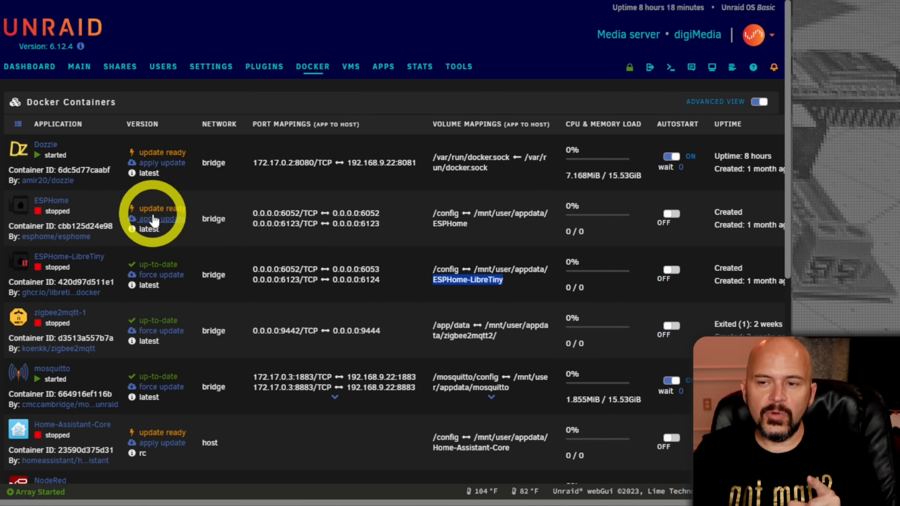
- Apply the ESPHome container update in Unraid and confirm with 'Yes, update it'
left_click(163, 219)
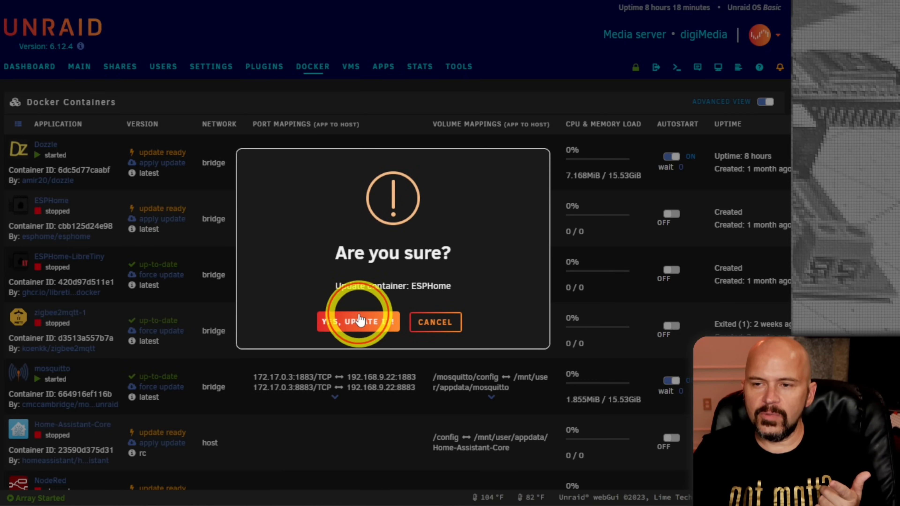
left_click(358, 322)
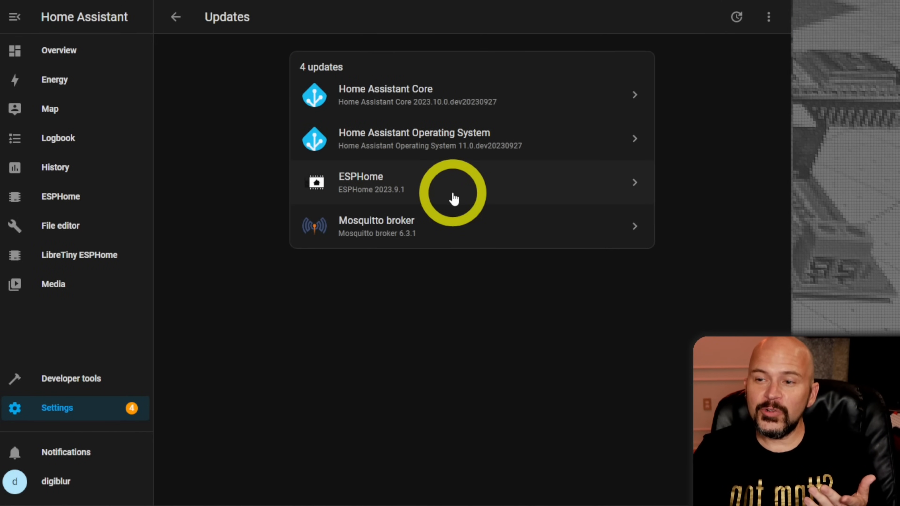
- Install the ESPHome add-on update from 2023.8.2 to 2023.9.1 via Settings > Updates
left_click(454, 182)
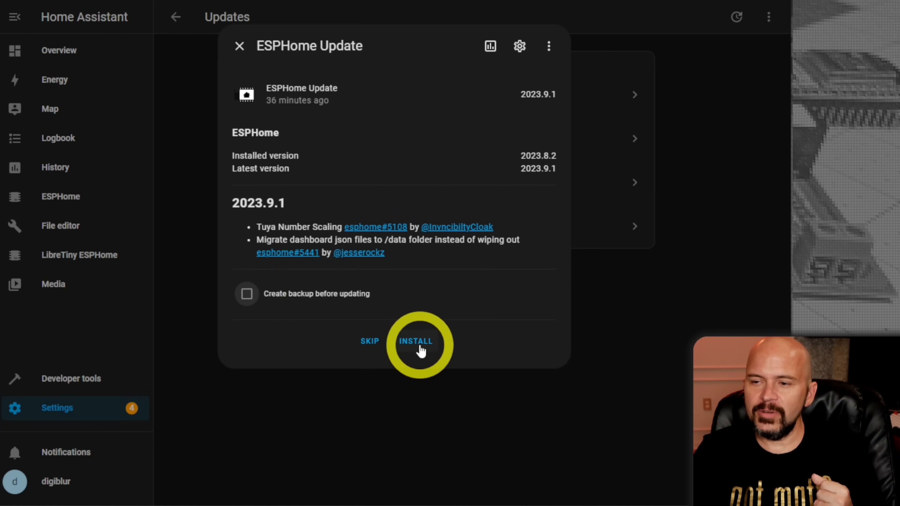
left_click(416, 341)
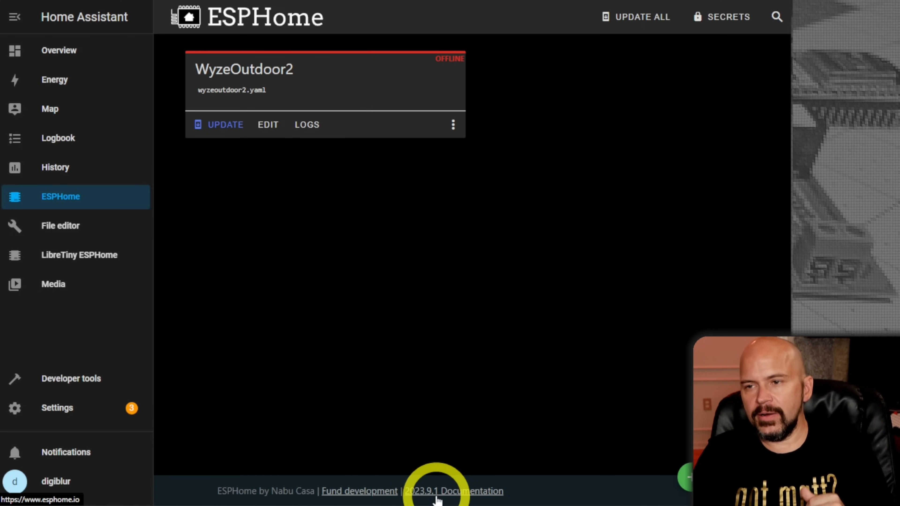
mouse_move(505, 362)
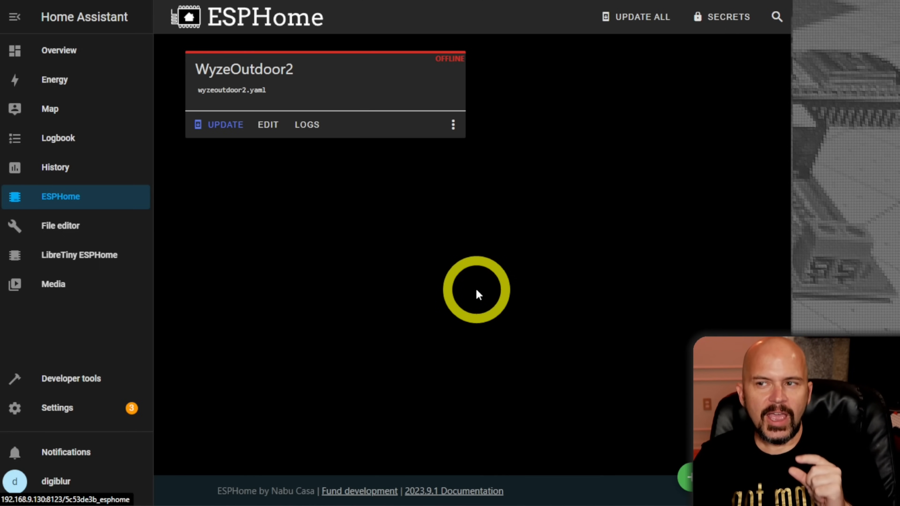
mouse_move(548, 121)
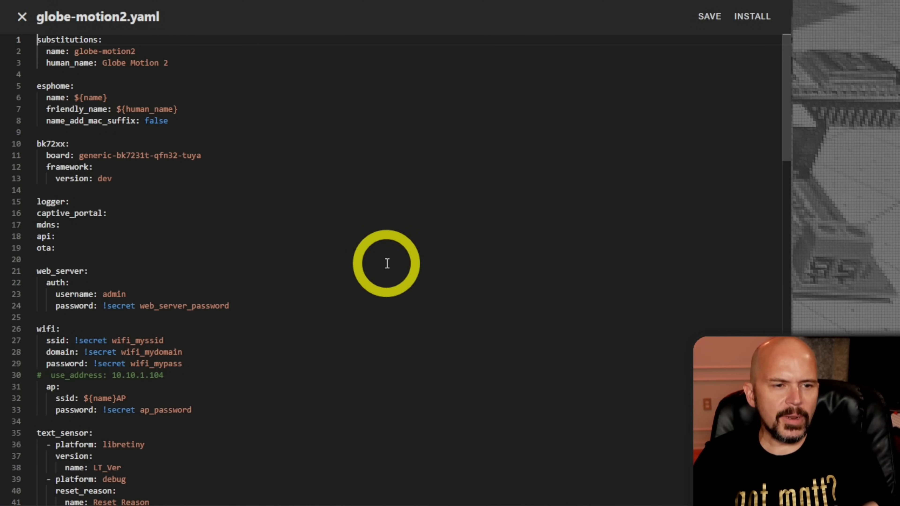
mouse_move(489, 254)
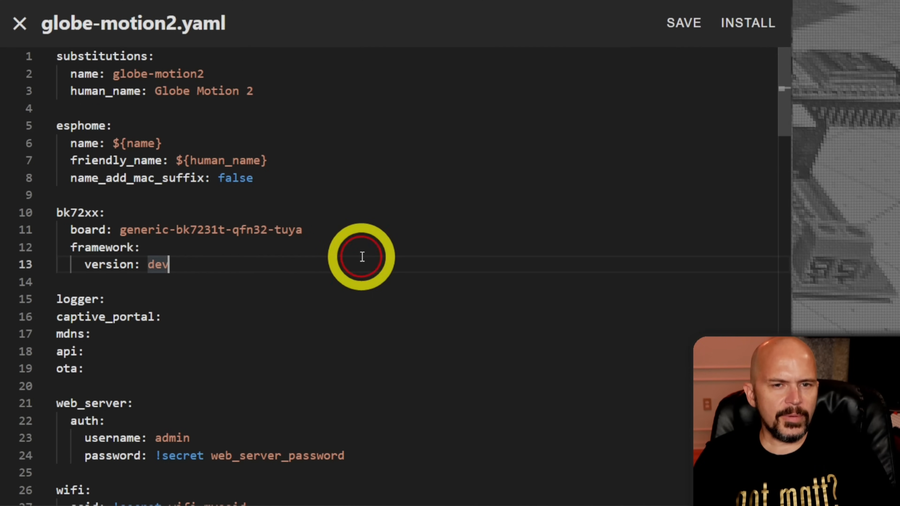
- Locate the libretiny_pwm outputs, drop framework version: dev under bk72xx, and save globe-motion2.yaml
scroll("down", 3)
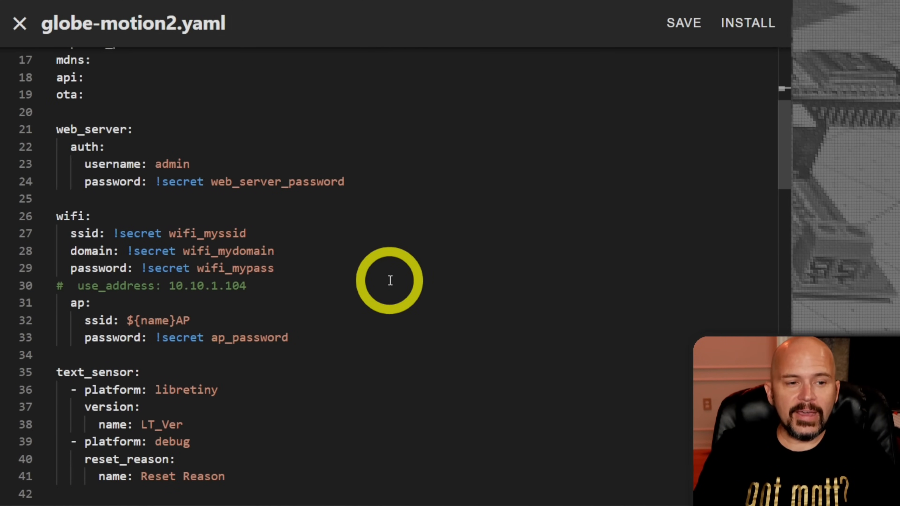
scroll("down", 3)
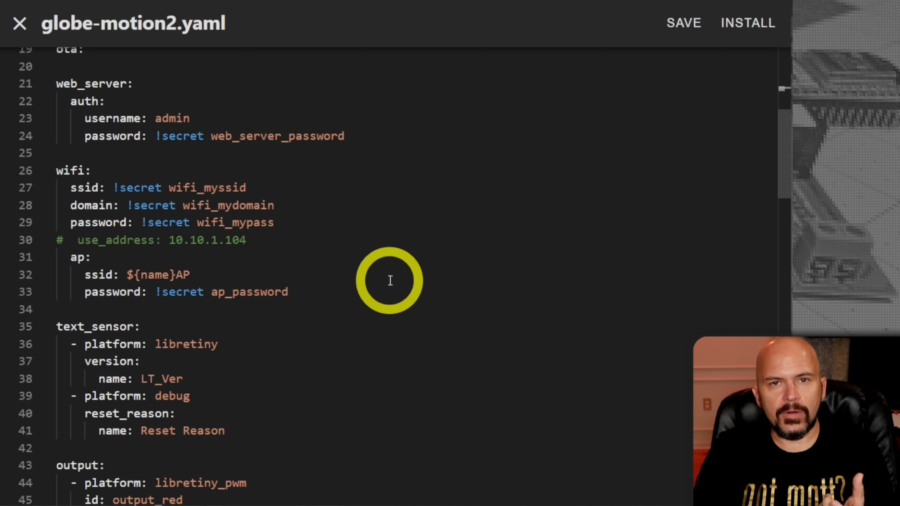
scroll("down", 3)
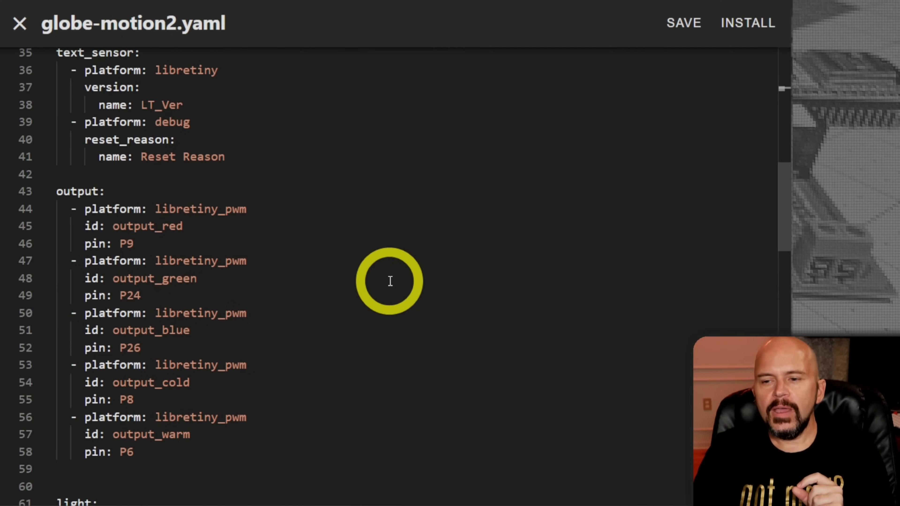
double_click(200, 261)
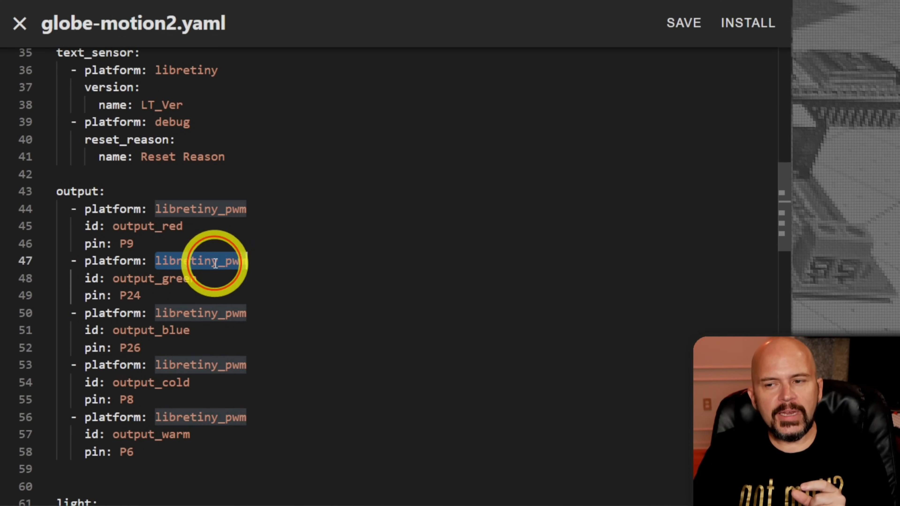
mouse_move(278, 335)
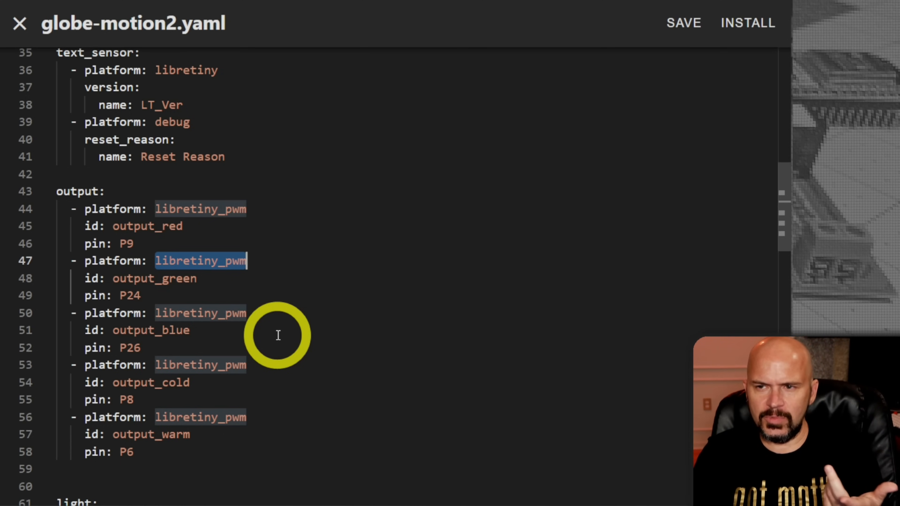
mouse_move(271, 283)
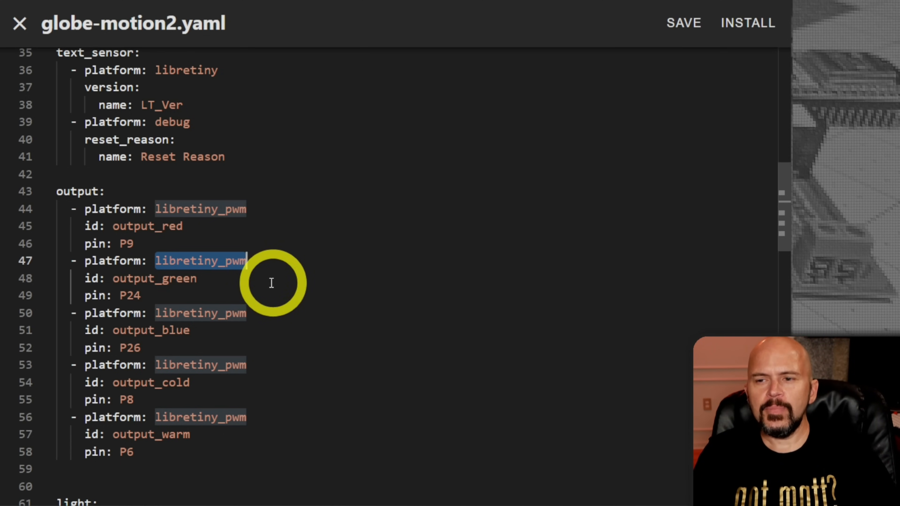
mouse_move(217, 319)
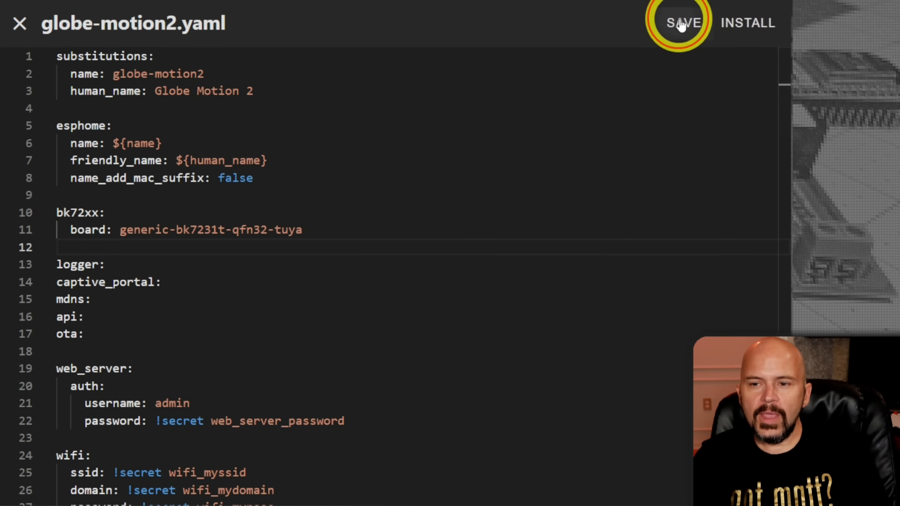
left_click(683, 23)
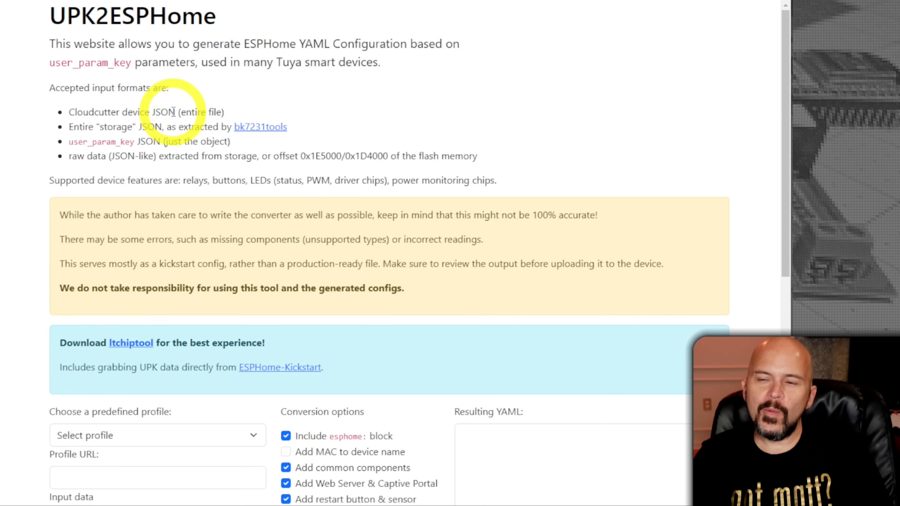
mouse_move(227, 218)
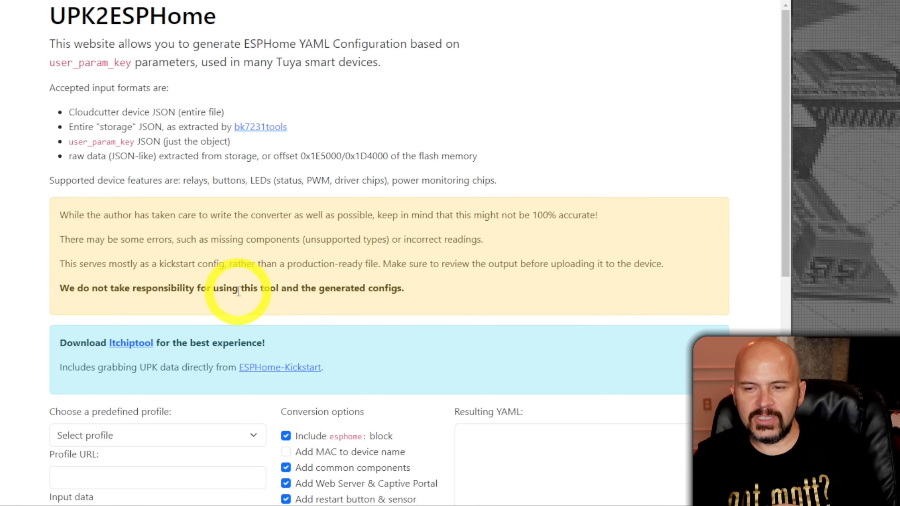
- Load the AIJIA LA-RP6W12 profile and check the YAML shows bk7231n board and libretiny_pwm outputs
scroll("down", 3)
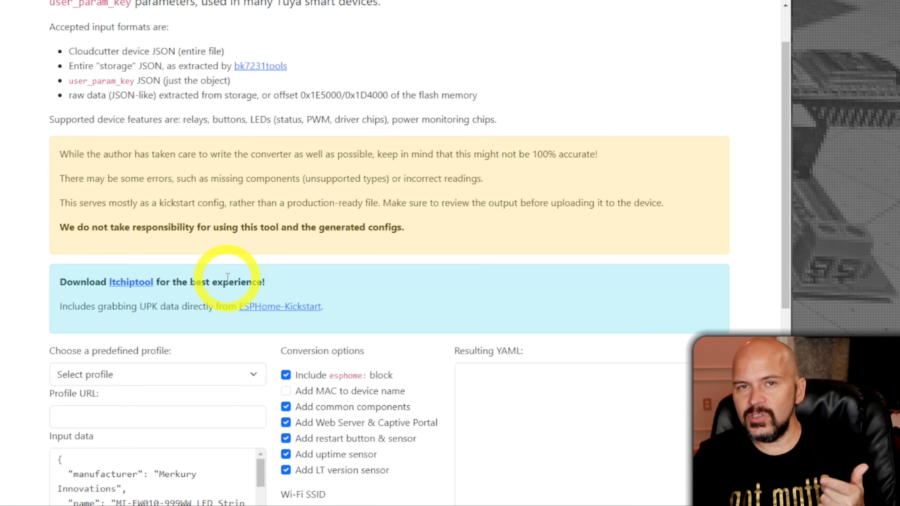
scroll("down", 3)
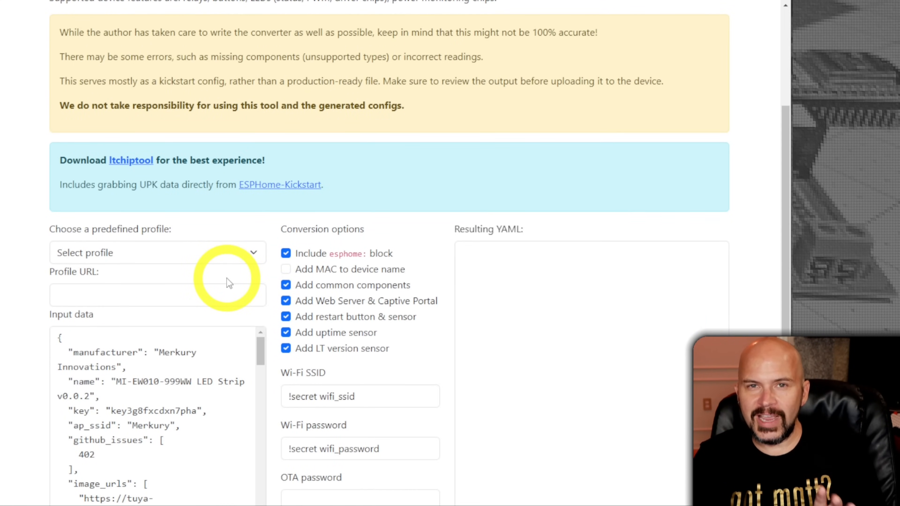
scroll("down", 3)
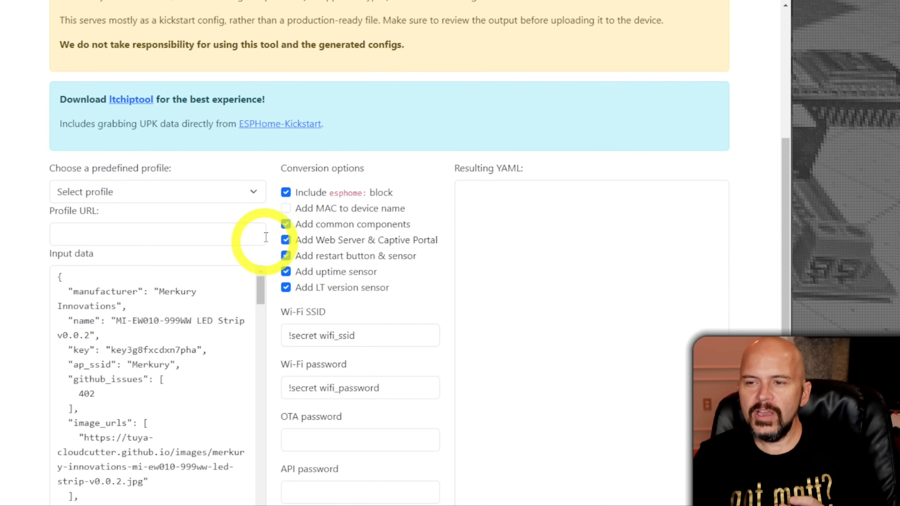
left_click(158, 192)
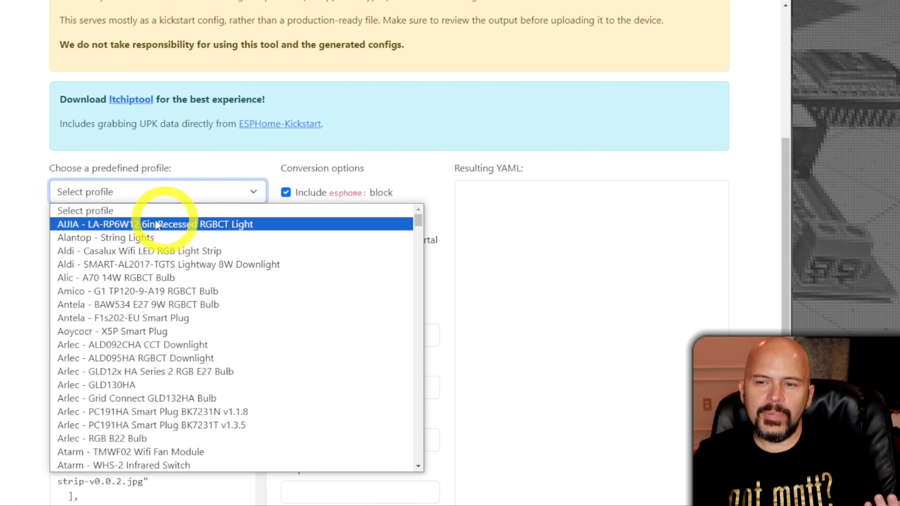
mouse_move(207, 230)
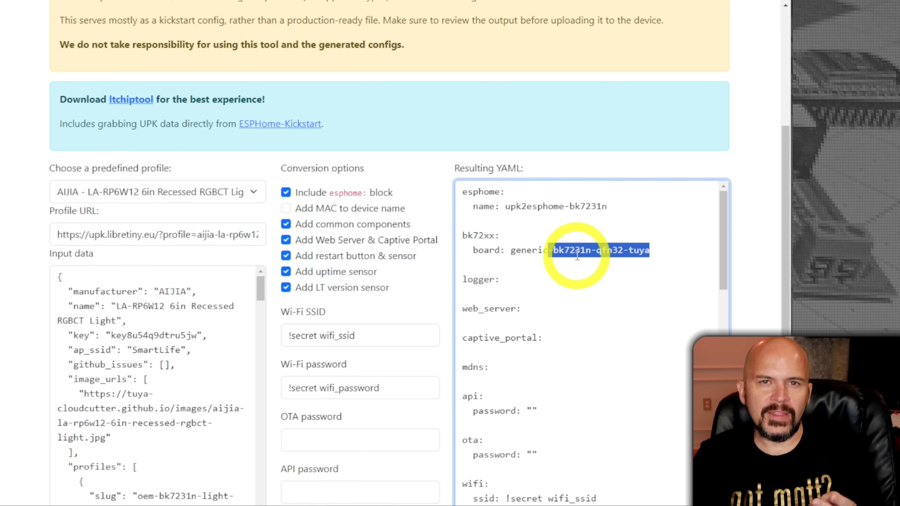
mouse_move(555, 309)
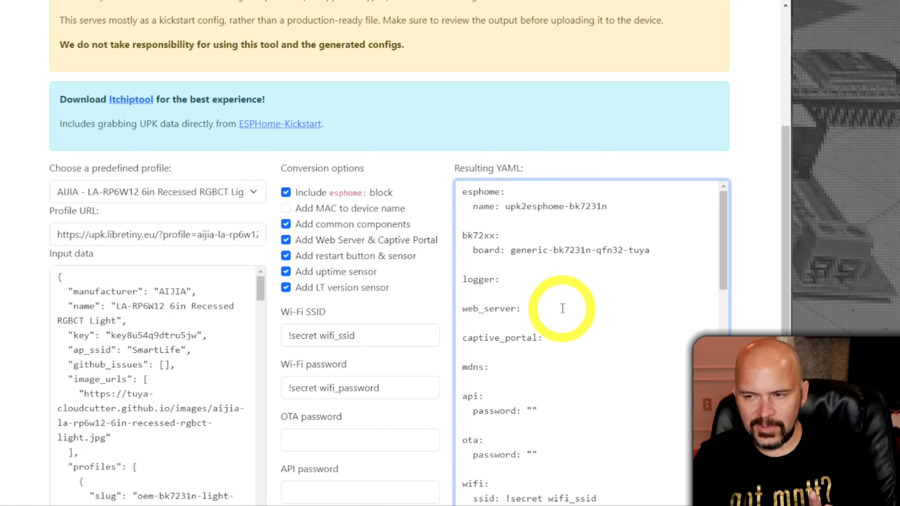
left_click_drag(463, 236, 649, 250)
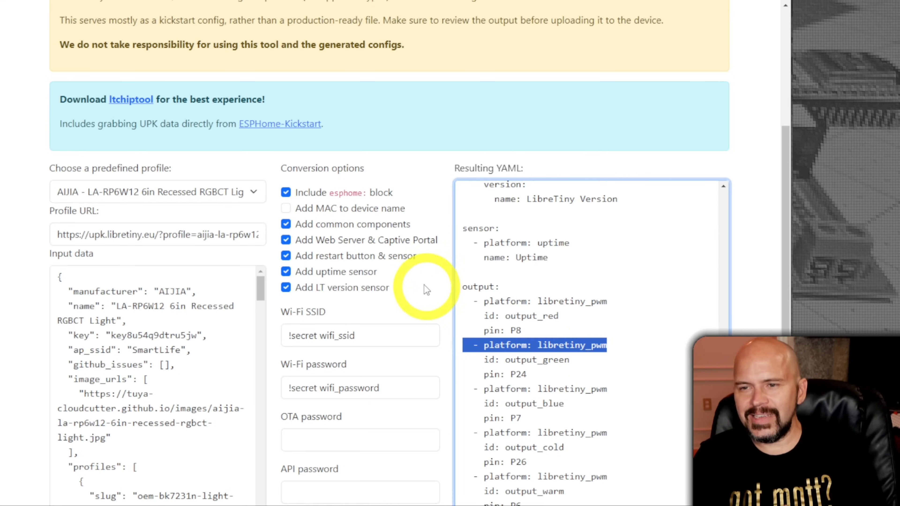
- Choose the Globe Electric 50239 Motion Night Light profile and review its resulting YAML
left_click(156, 192)
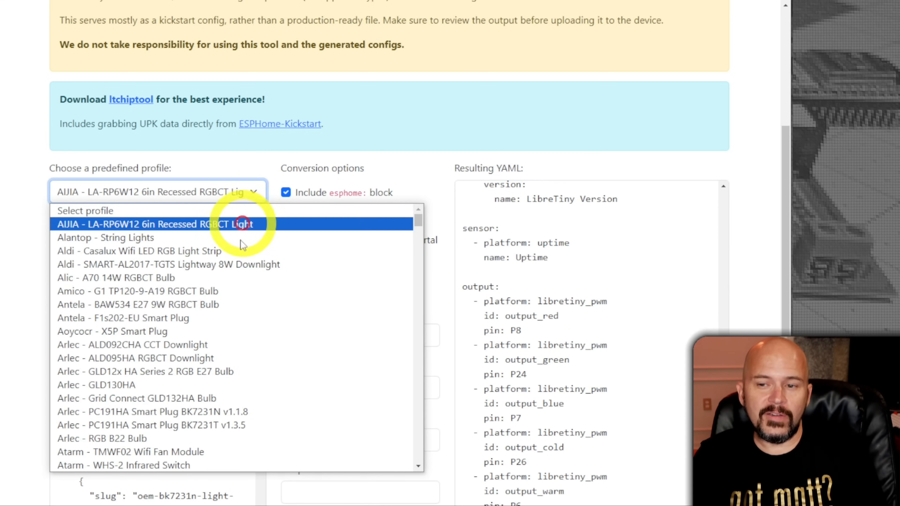
scroll("down", 3)
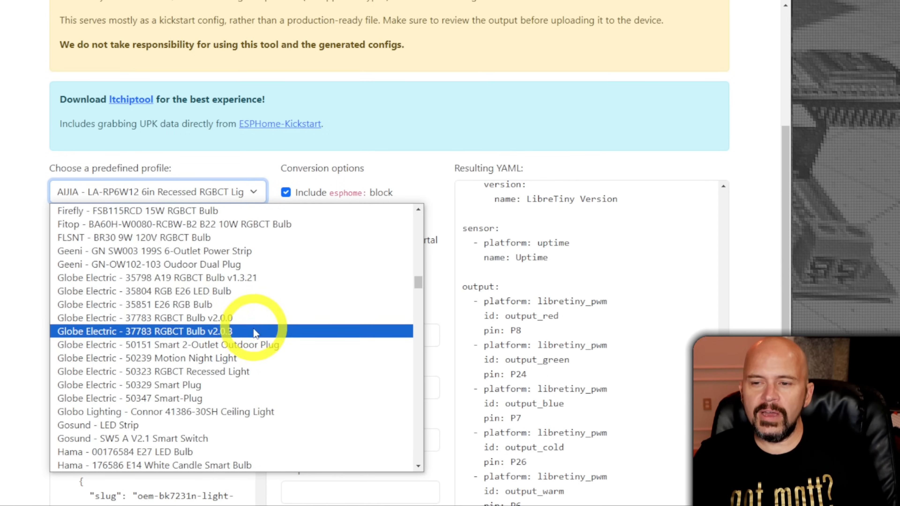
mouse_move(172, 357)
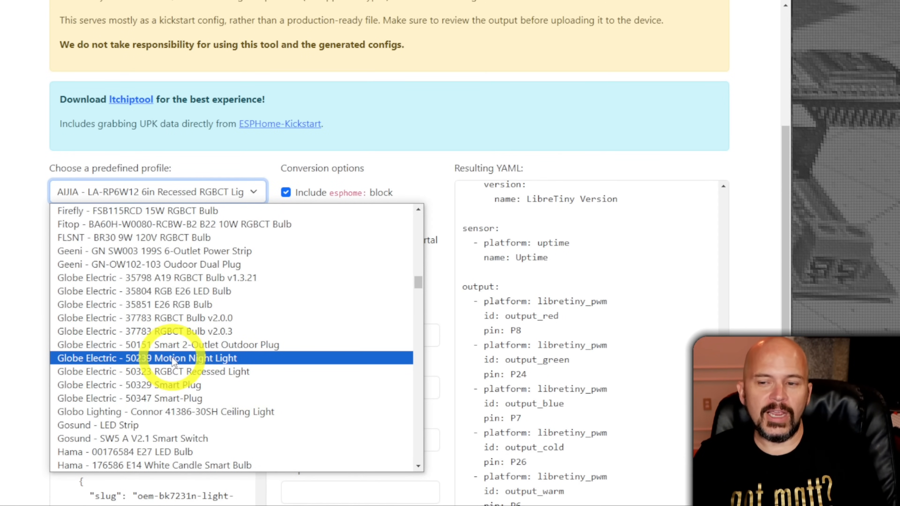
left_click(146, 358)
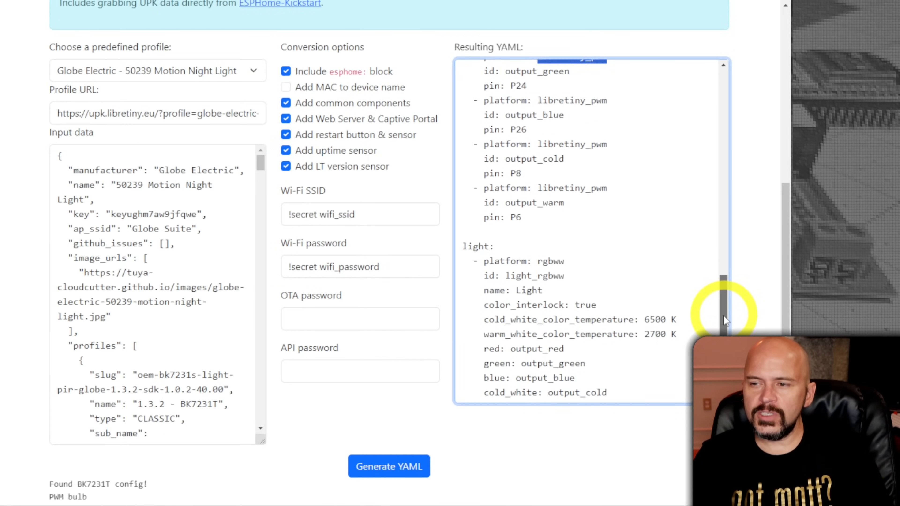
scroll("down", 3)
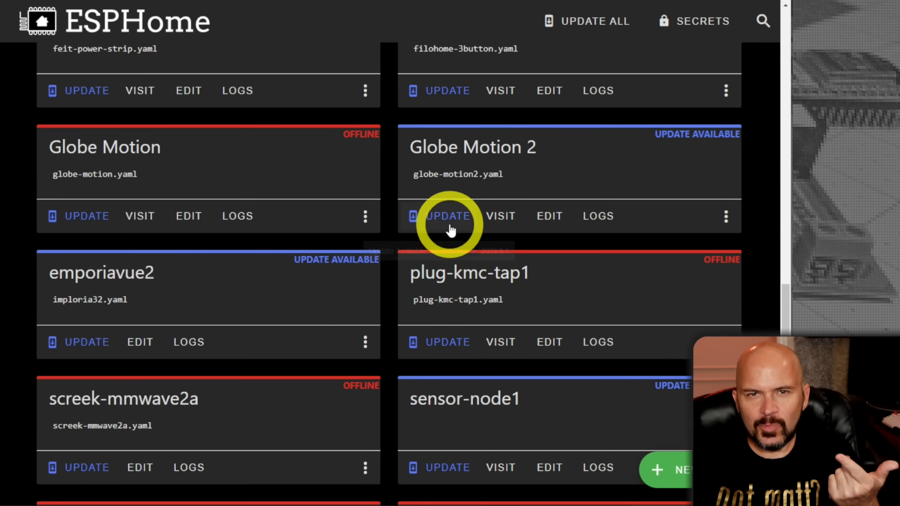
- Update the Globe Motion 2 device, installing the globe-motion2 configuration wirelessly
left_click(447, 216)
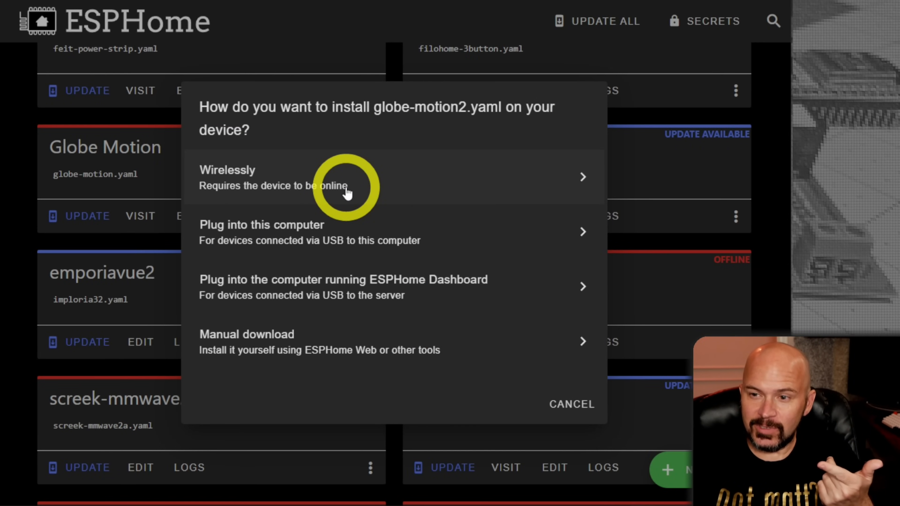
left_click(345, 176)
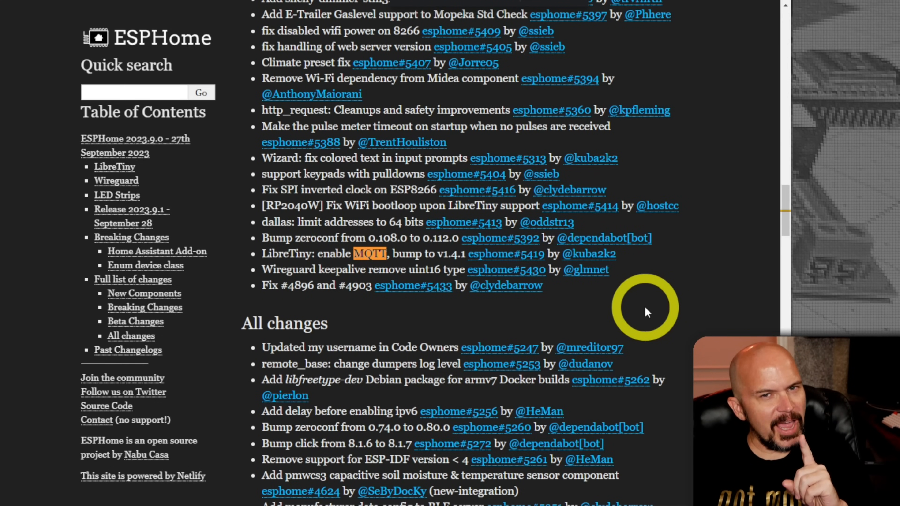
mouse_move(286, 302)
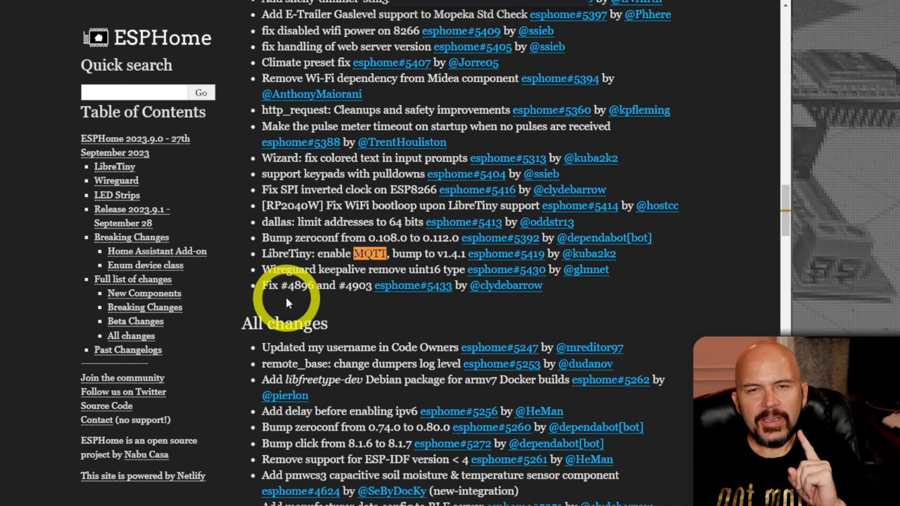